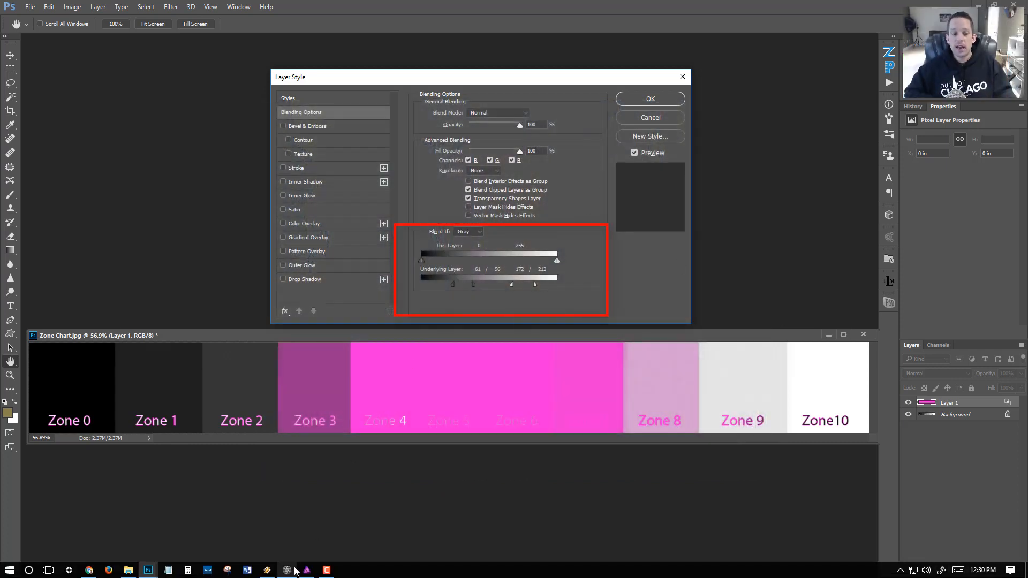
# Show the magenta overlay limited to the midtone zones of the gray chart
pyautogui.click(287, 570)
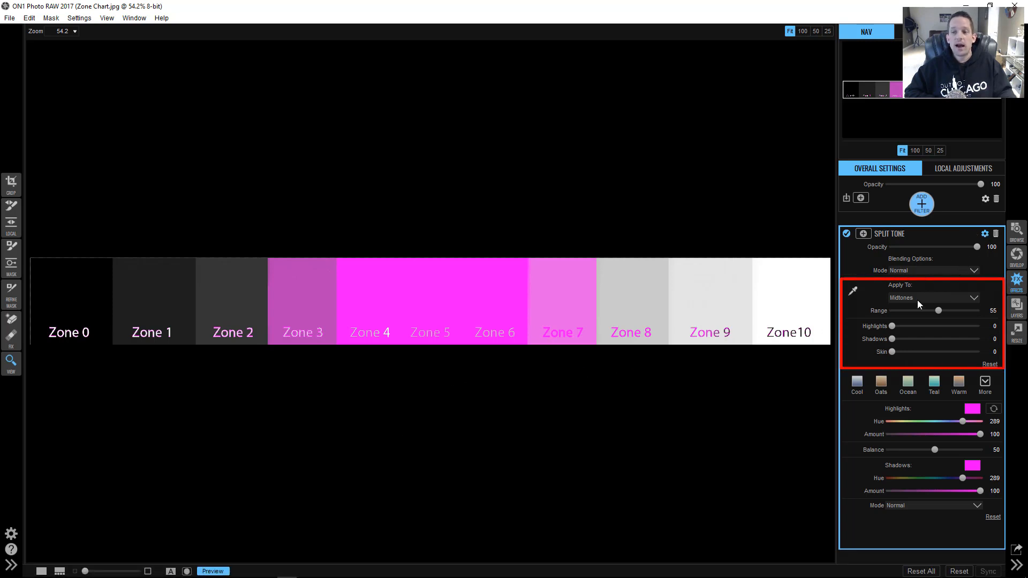
pyautogui.moveTo(452, 346)
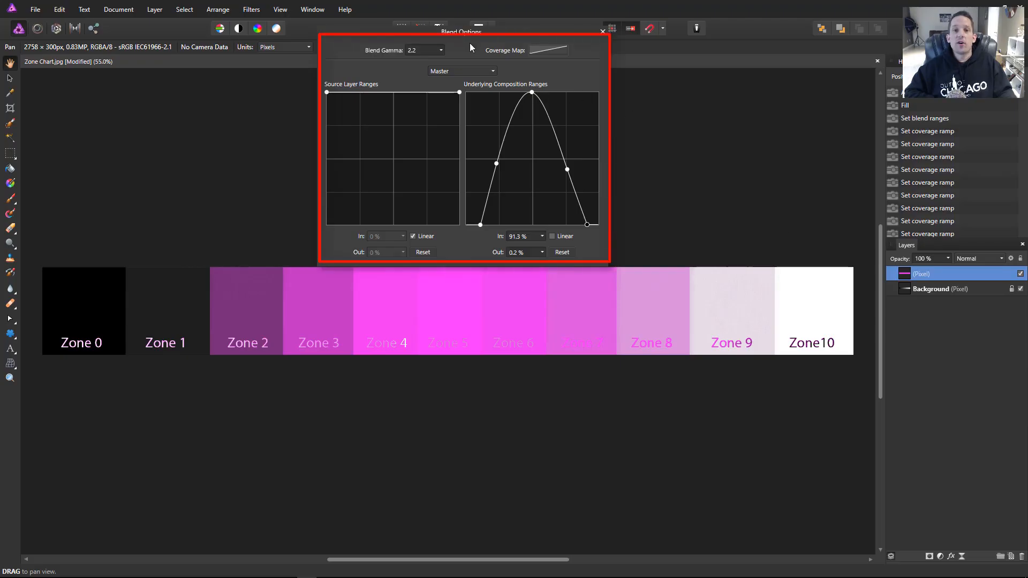
pyautogui.moveTo(543, 113)
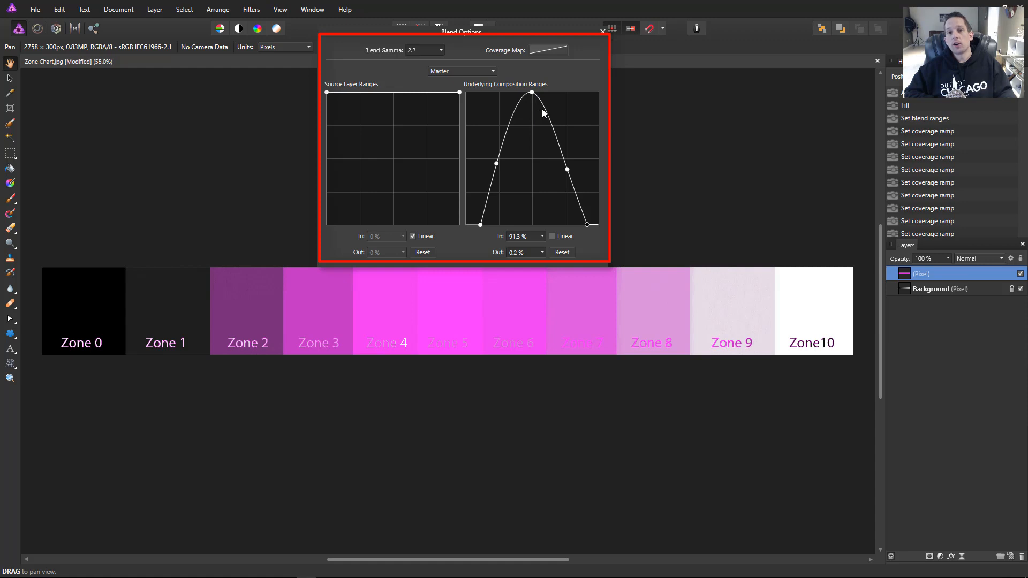
pyautogui.moveTo(553, 105)
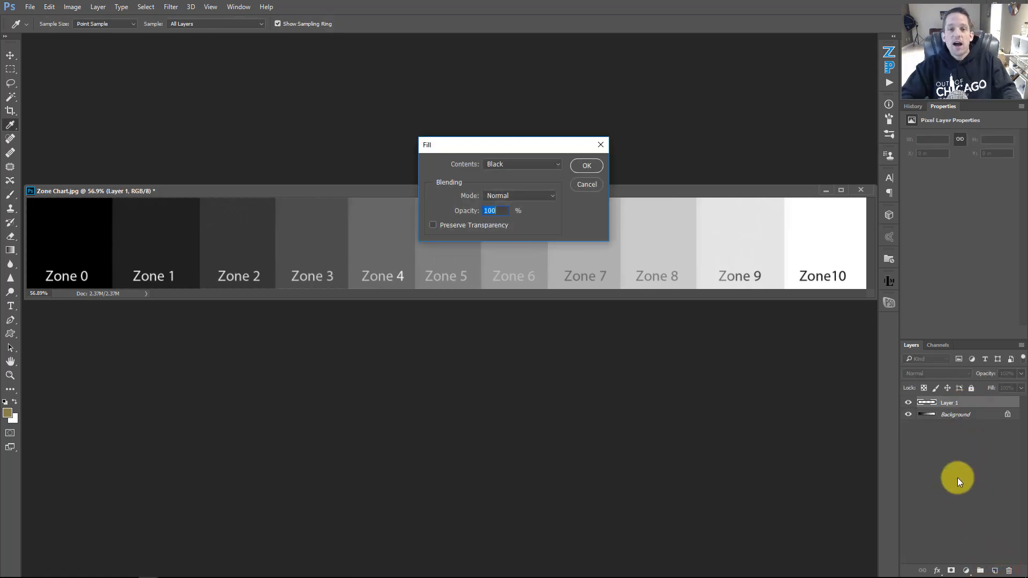
# Fill the new layer with solid magenta via Fill > Contents: Color, covering the zone chart
pyautogui.click(521, 164)
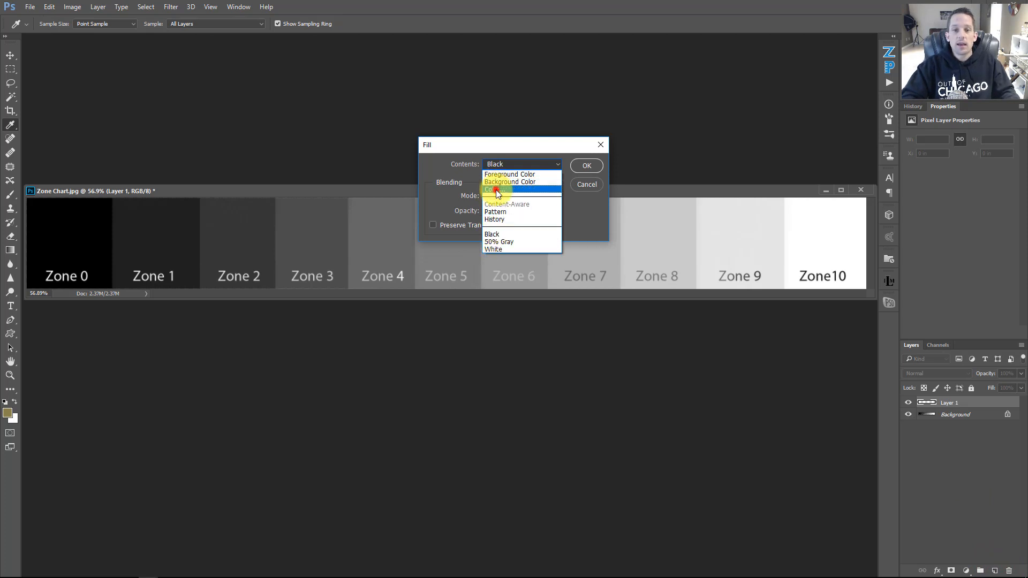
pyautogui.click(497, 190)
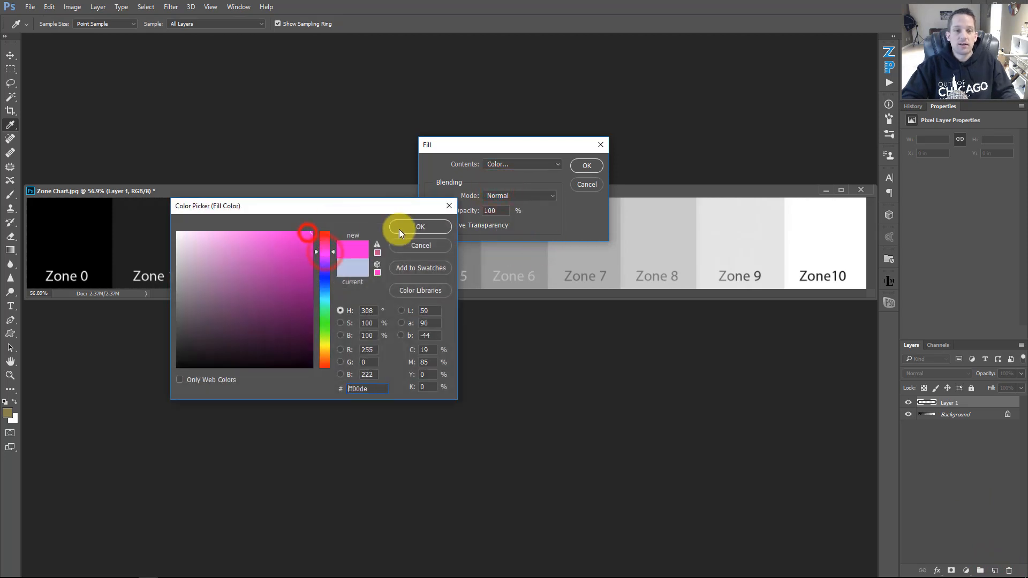
pyautogui.click(420, 227)
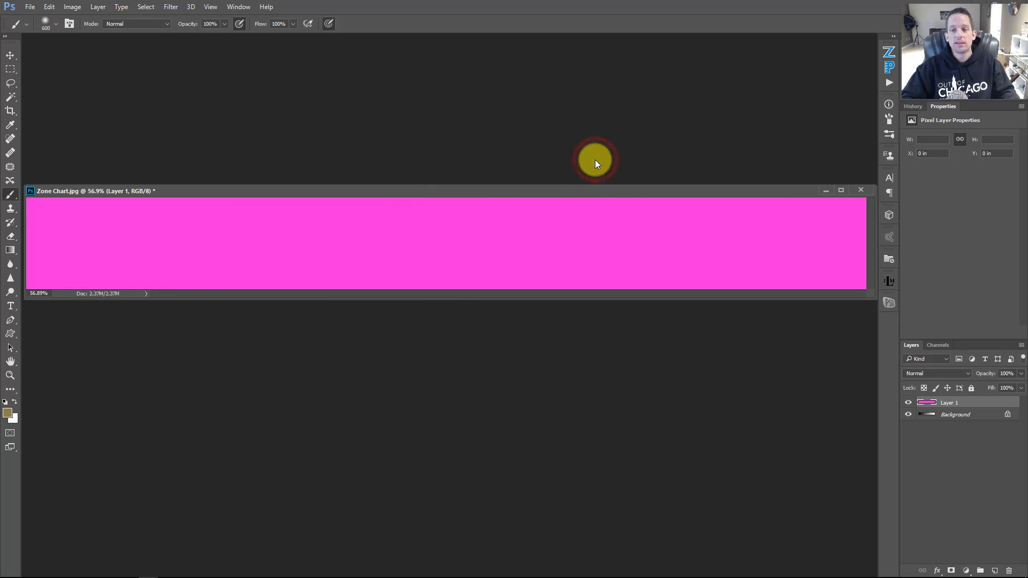
pyautogui.moveTo(862, 395)
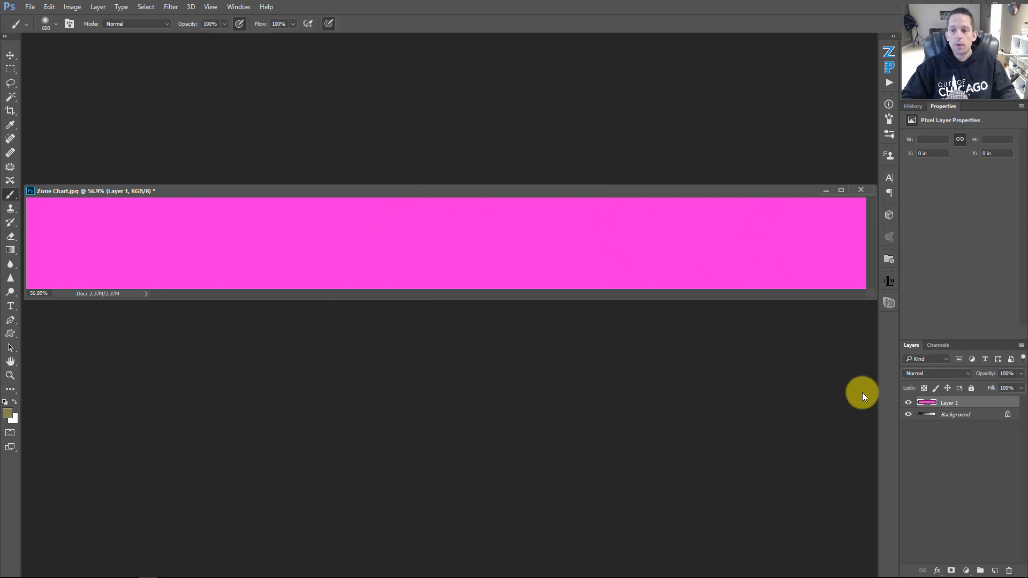
pyautogui.click(910, 403)
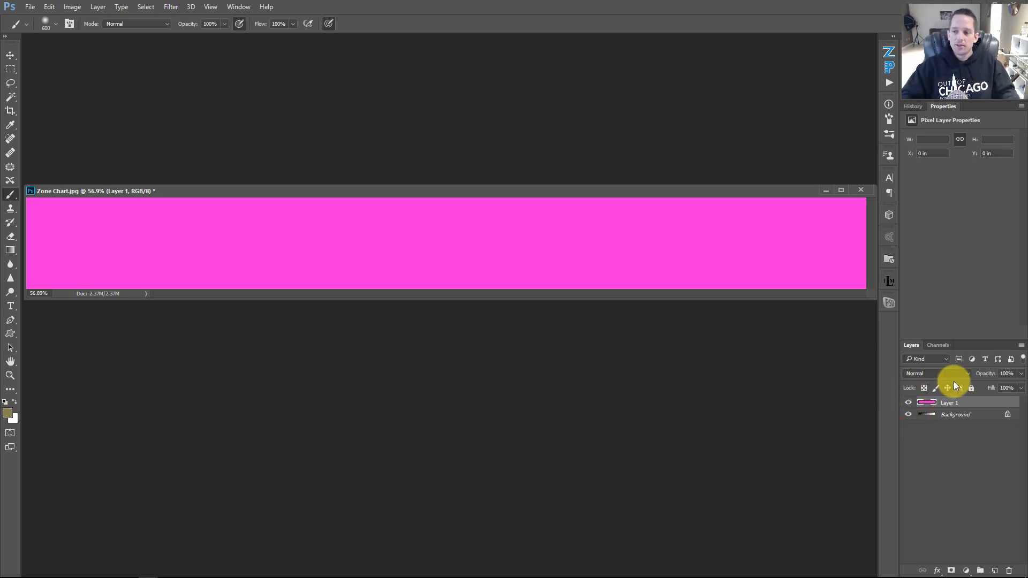
# Bring up Blending Options for the magenta Layer 1
pyautogui.rightClick(950, 403)
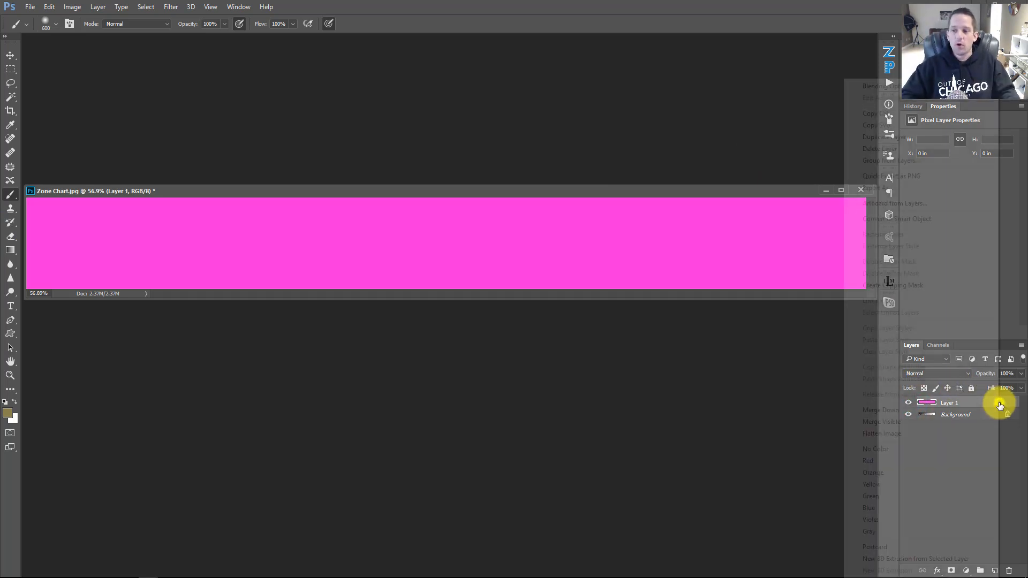
pyautogui.rightClick(950, 403)
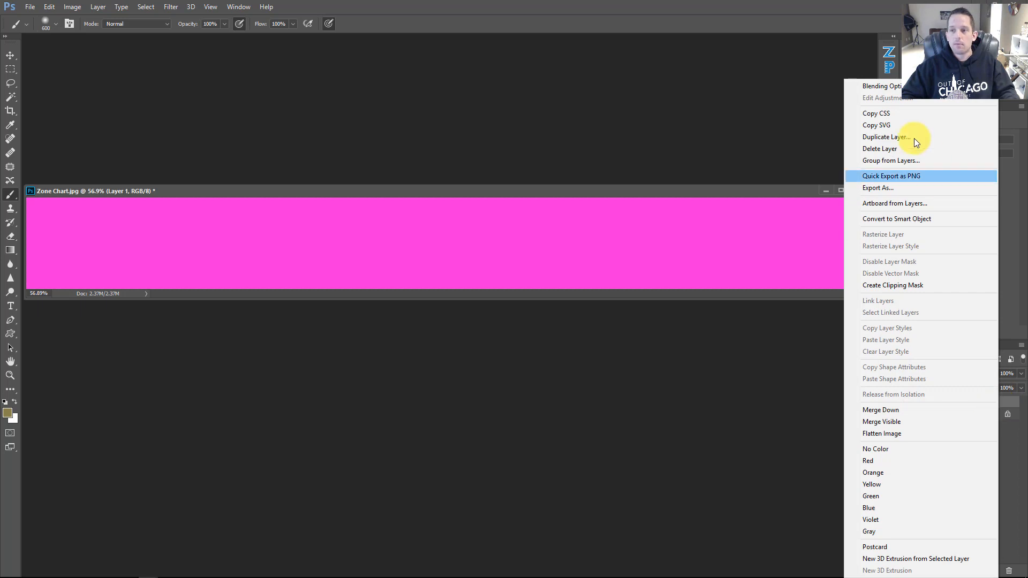
pyautogui.click(881, 86)
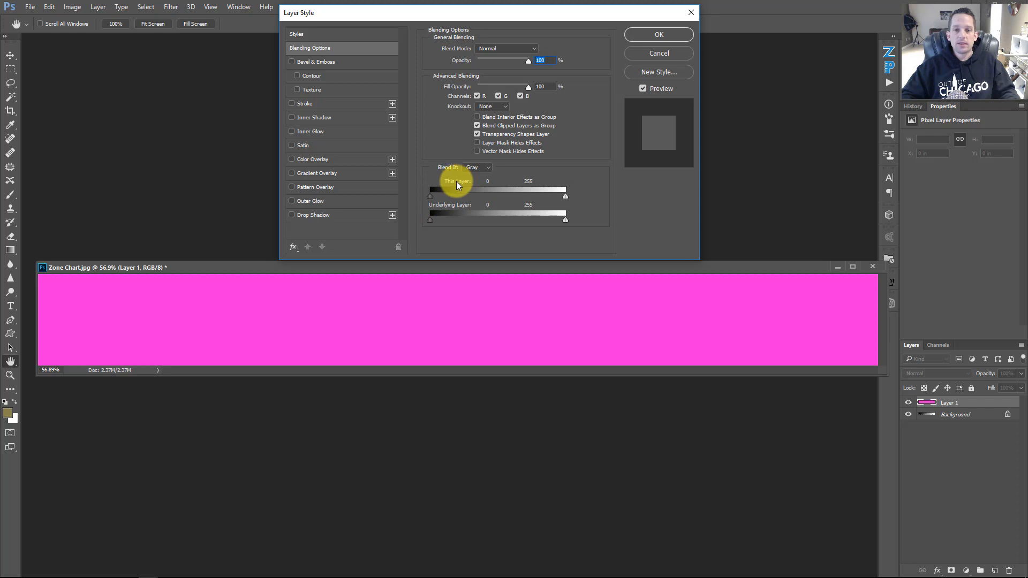
# Test Blend If Underlying Layer ranges around Zones 2–7, then return the range to full
pyautogui.moveTo(430, 195); pyautogui.dragTo(485, 195)
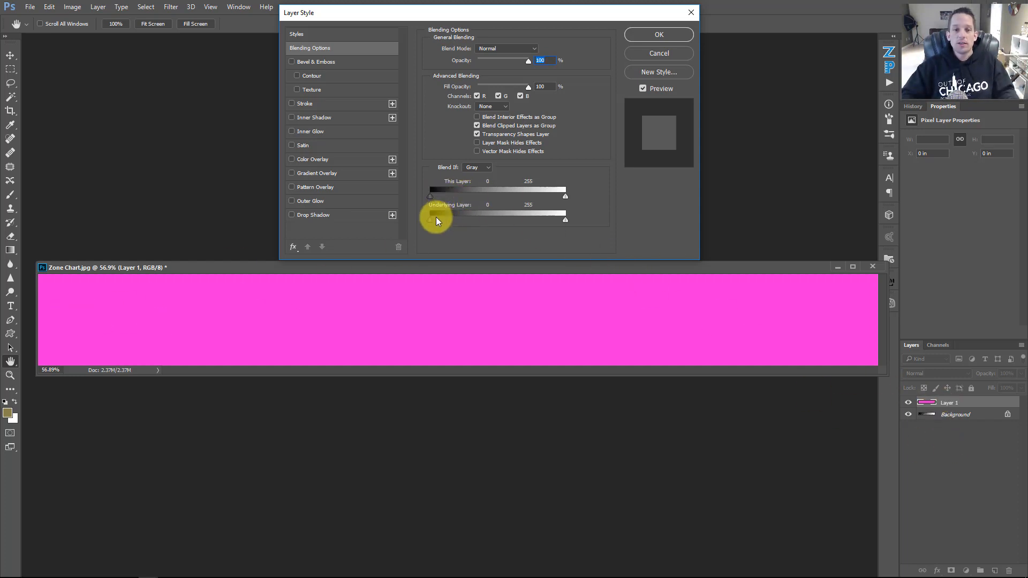
pyautogui.moveTo(430, 219); pyautogui.dragTo(482, 218)
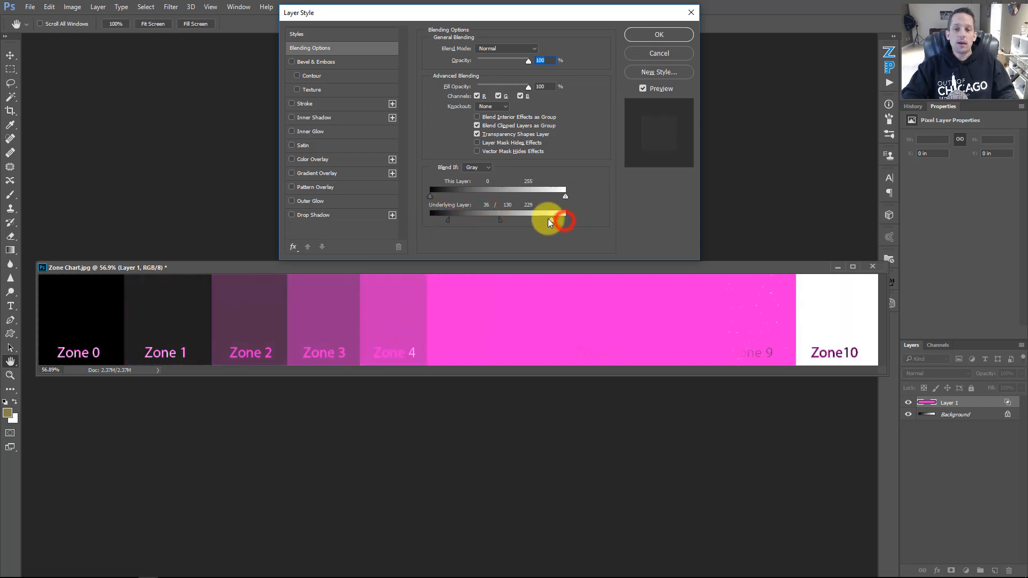
pyautogui.moveTo(554, 216); pyautogui.dragTo(519, 216)
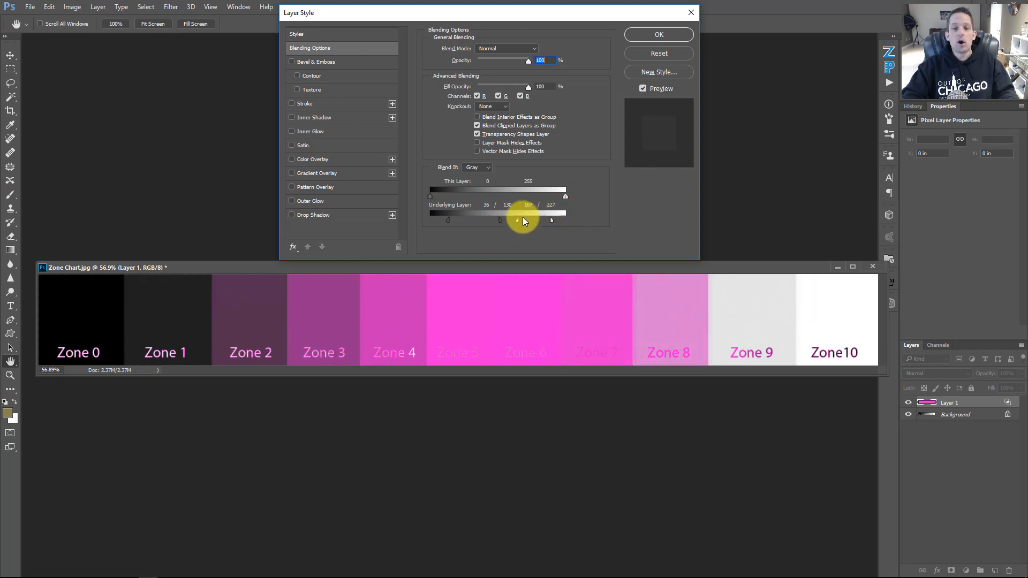
pyautogui.moveTo(521, 220); pyautogui.dragTo(508, 220)
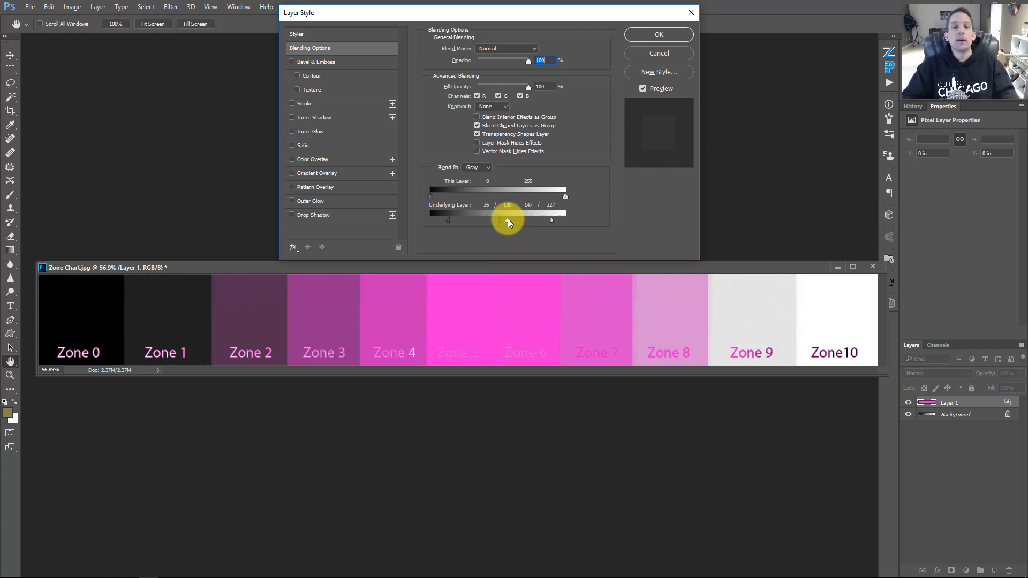
pyautogui.moveTo(430, 220); pyautogui.dragTo(448, 219)
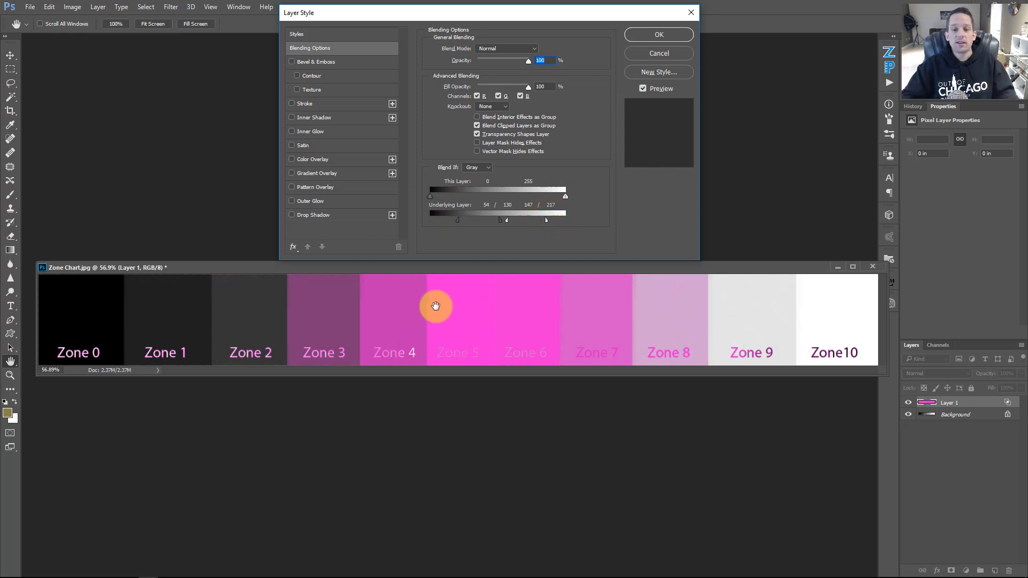
pyautogui.moveTo(458, 220); pyautogui.dragTo(505, 219)
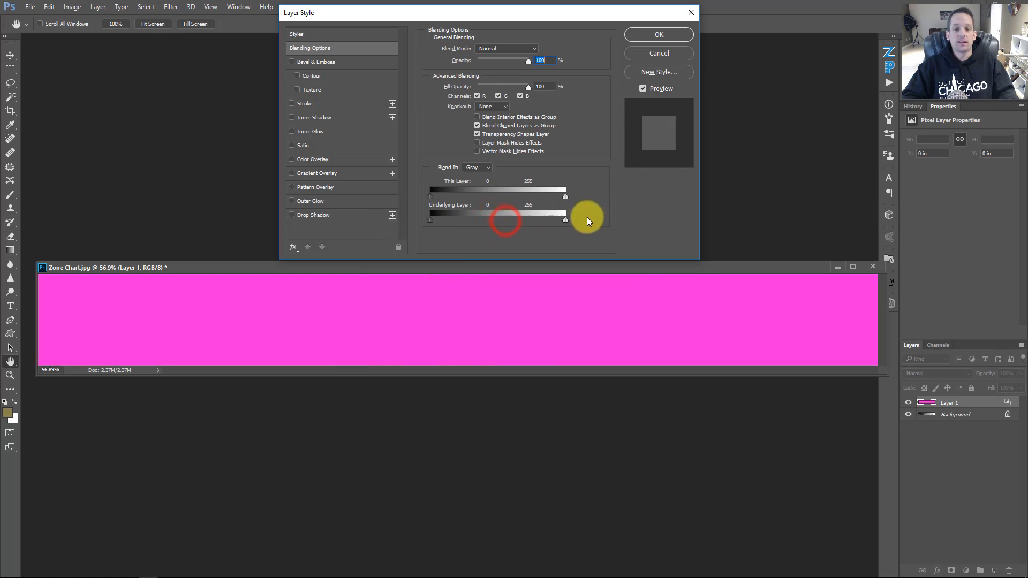
# Hide magenta over Zones 0–1 with a split black slider fading in across Zones 2–4
pyautogui.moveTo(566, 219); pyautogui.dragTo(528, 213)
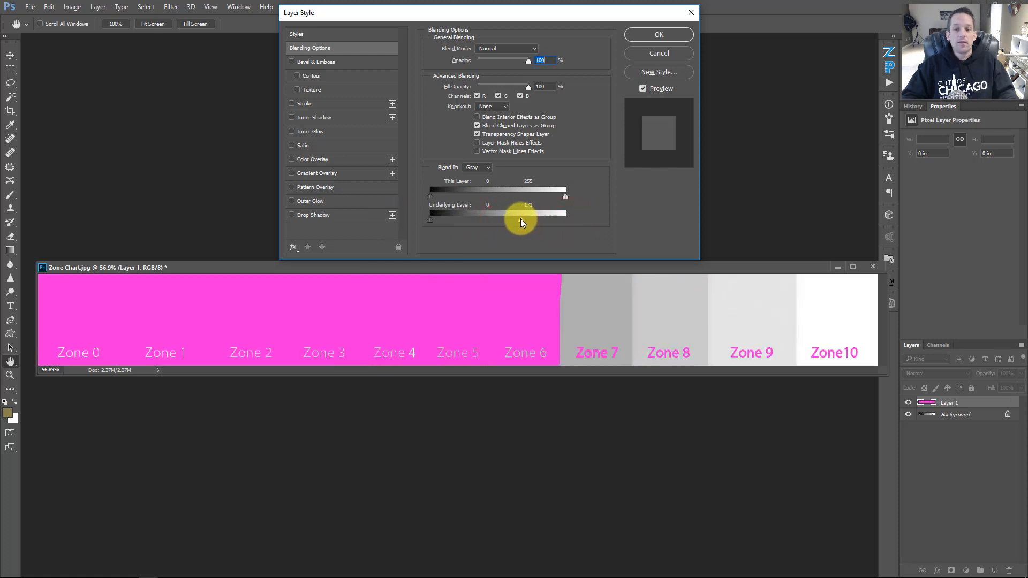
pyautogui.moveTo(529, 213); pyautogui.dragTo(513, 214)
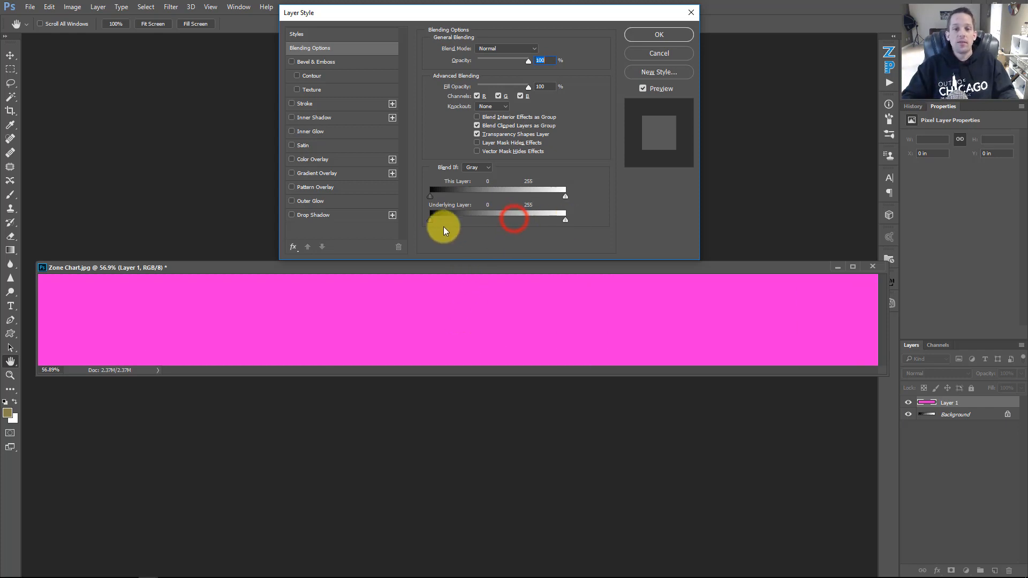
pyautogui.moveTo(431, 218); pyautogui.dragTo(474, 218)
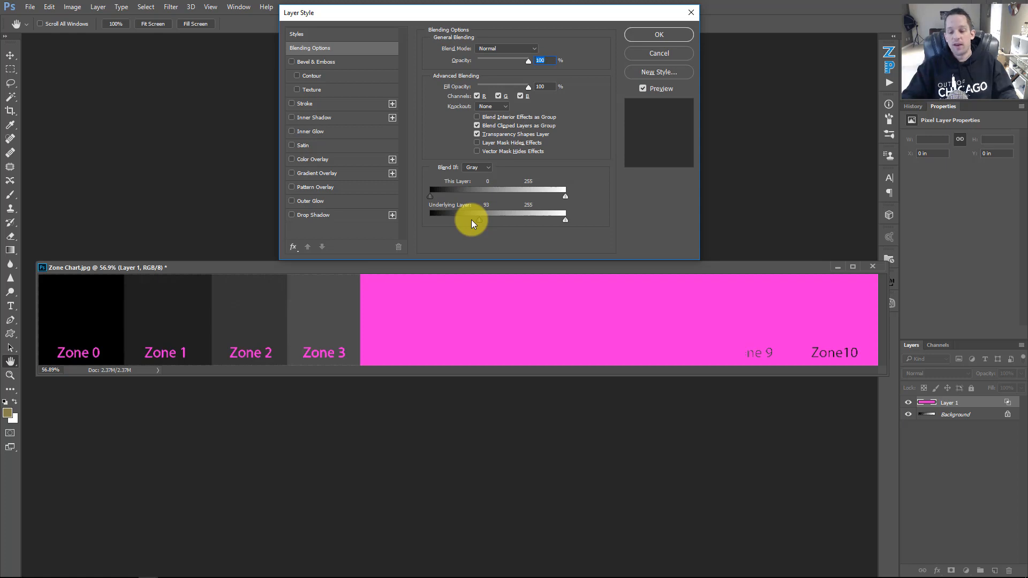
pyautogui.moveTo(476, 221); pyautogui.dragTo(452, 221)
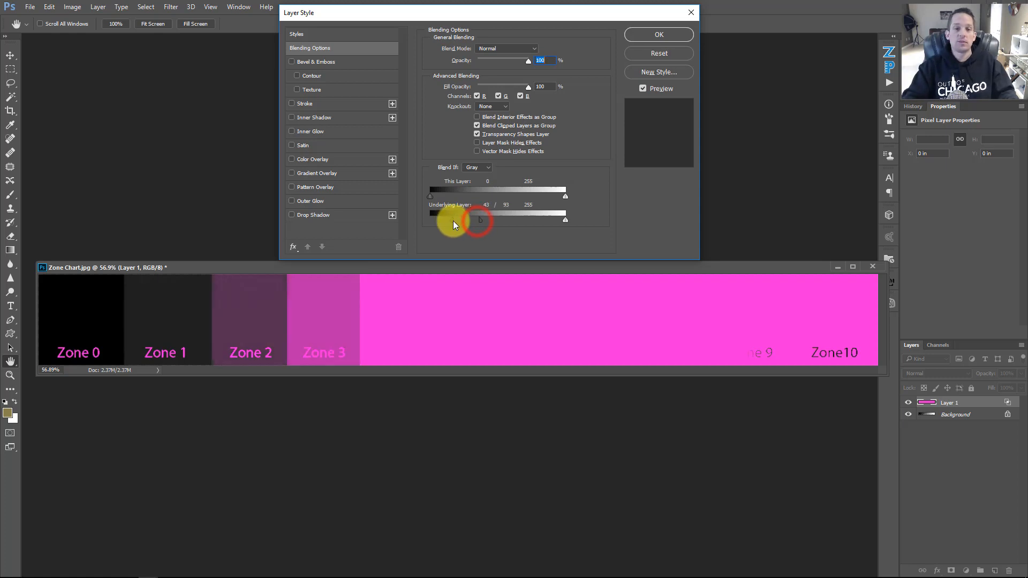
pyautogui.moveTo(470, 220); pyautogui.dragTo(508, 220)
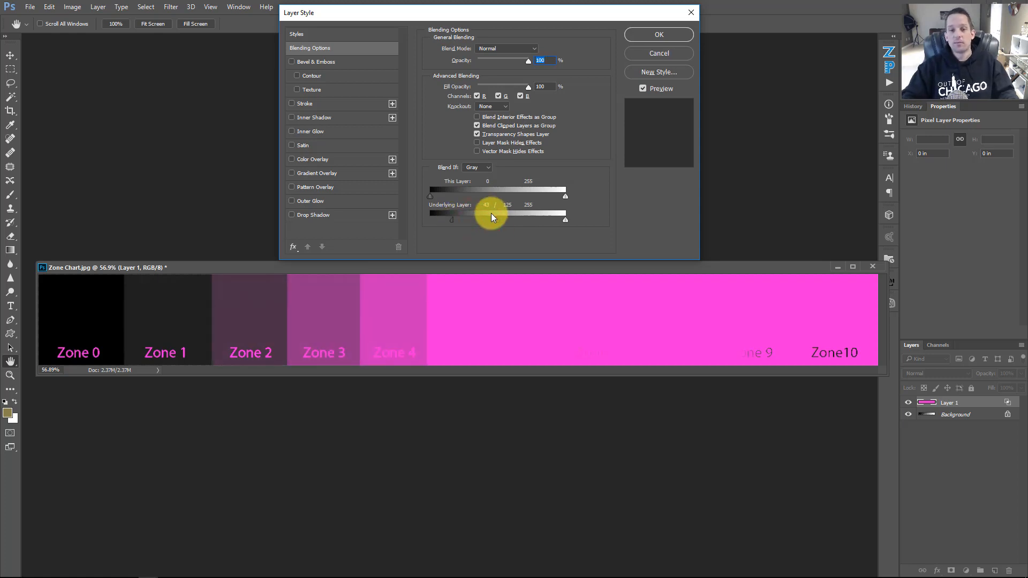
pyautogui.moveTo(488, 214); pyautogui.dragTo(431, 214)
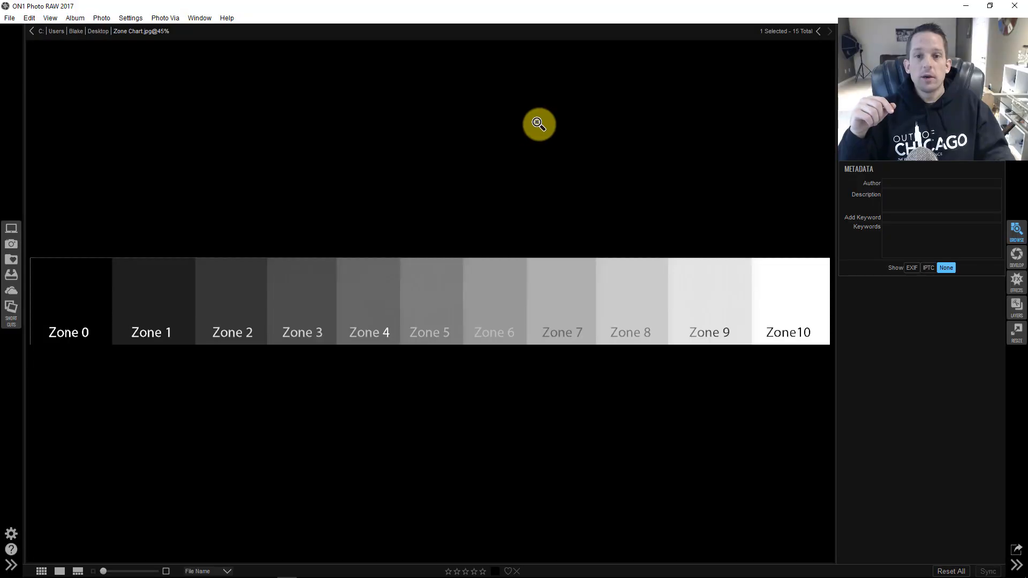
pyautogui.moveTo(656, 97)
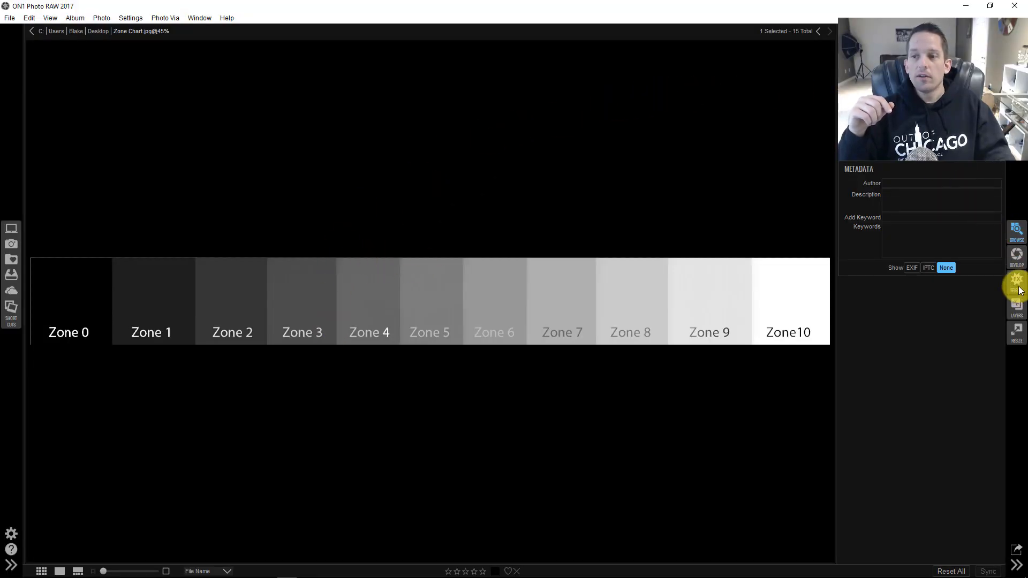
# Take the gray chart into ON1 Effects, glance at Local Adjustments, return to Overall Settings
pyautogui.click(1017, 256)
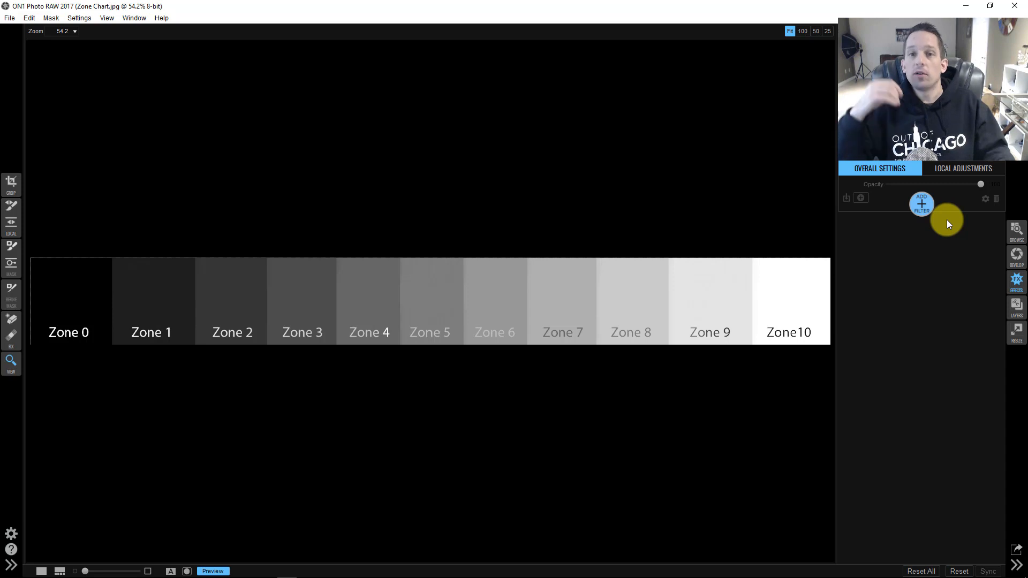
pyautogui.click(921, 191)
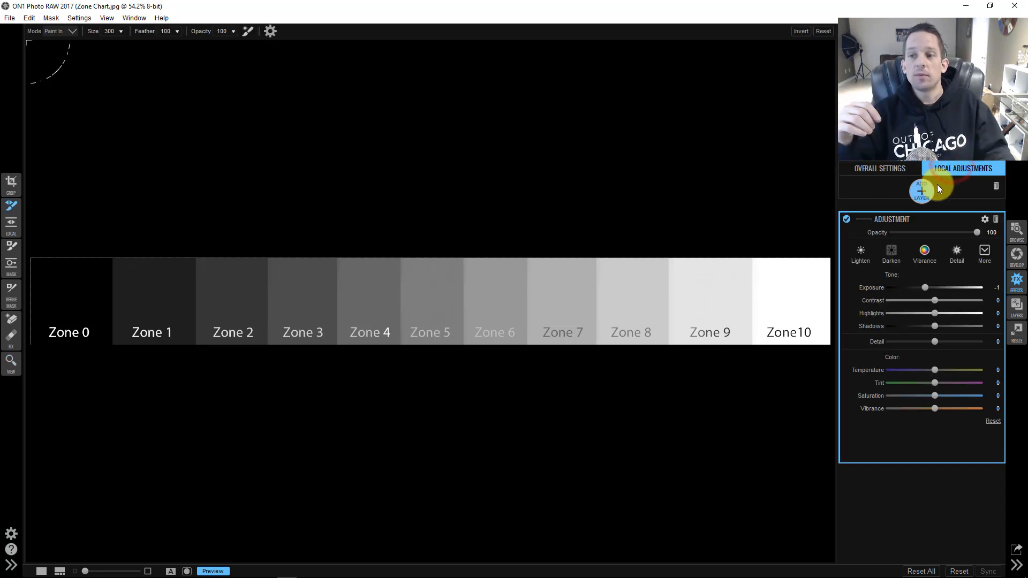
pyautogui.click(880, 168)
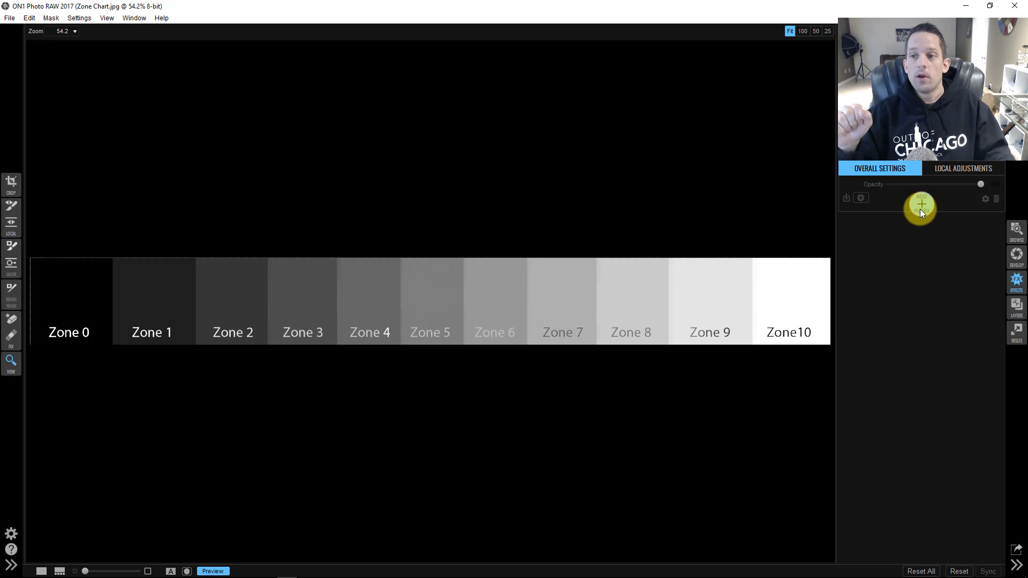
# Add a Split Tone filter in Normal mode with #ff00ff magenta, turning the chart solid magenta
pyautogui.click(921, 205)
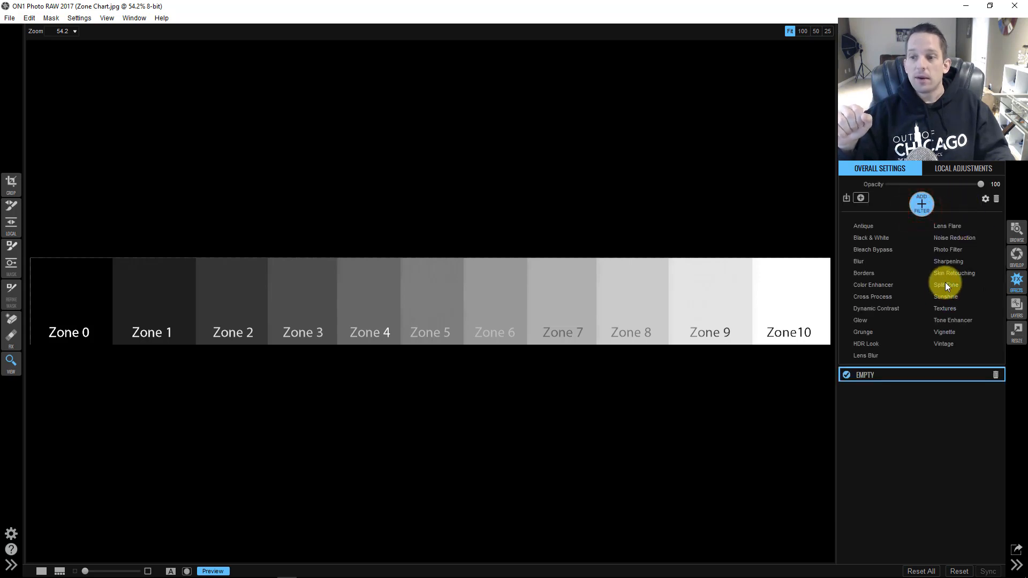
pyautogui.click(945, 285)
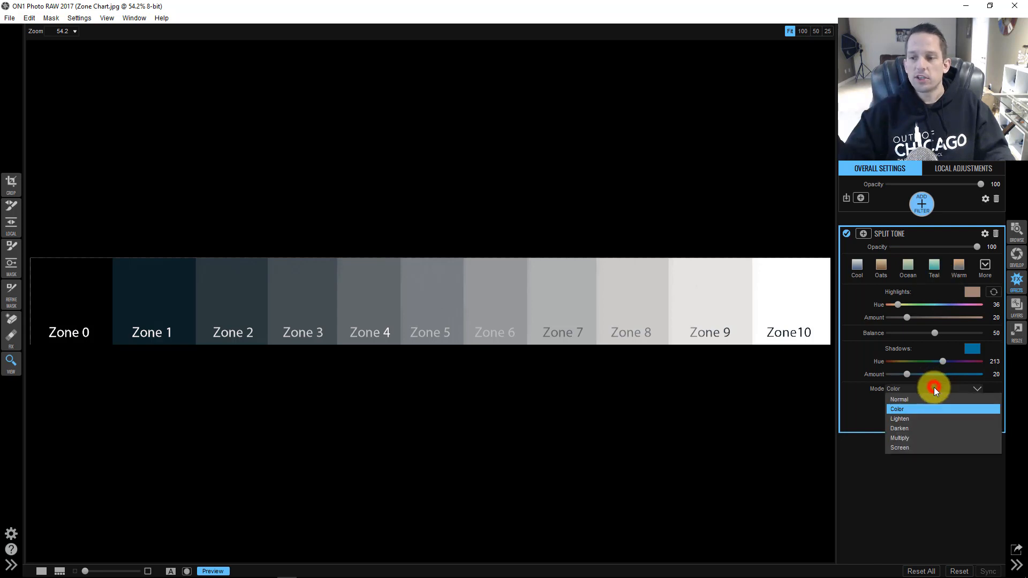
pyautogui.click(973, 292)
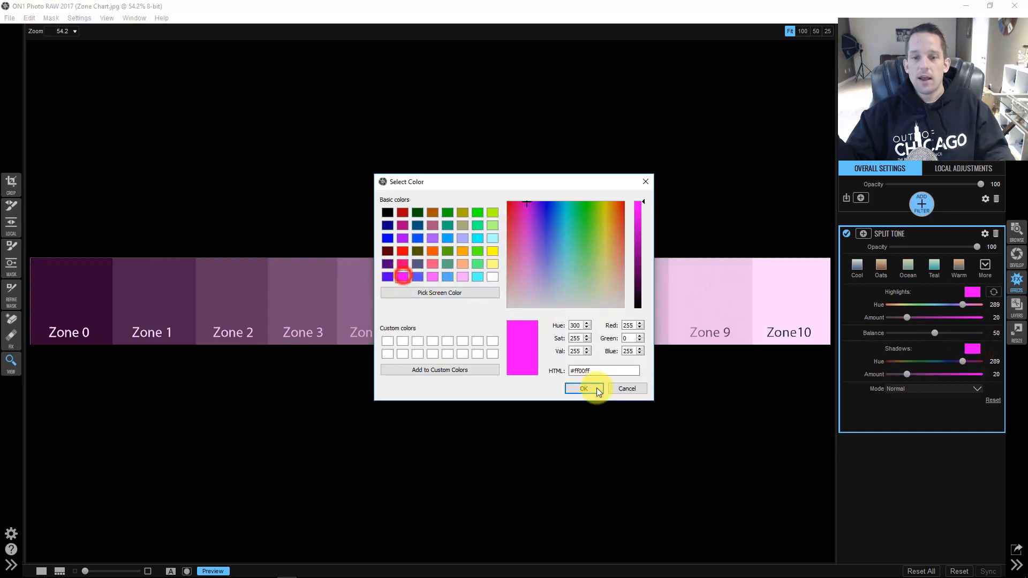
pyautogui.click(583, 388)
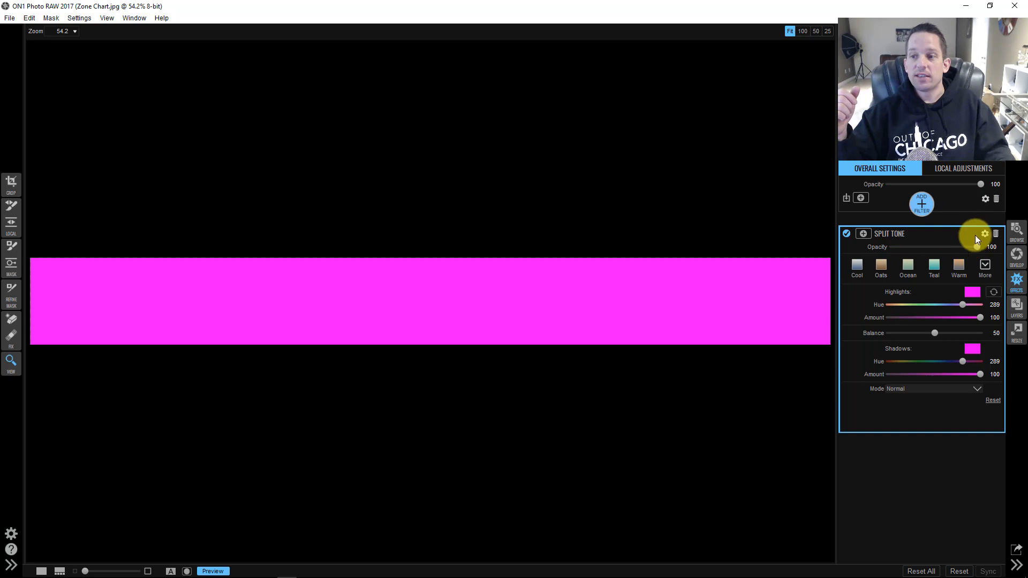
pyautogui.click(985, 235)
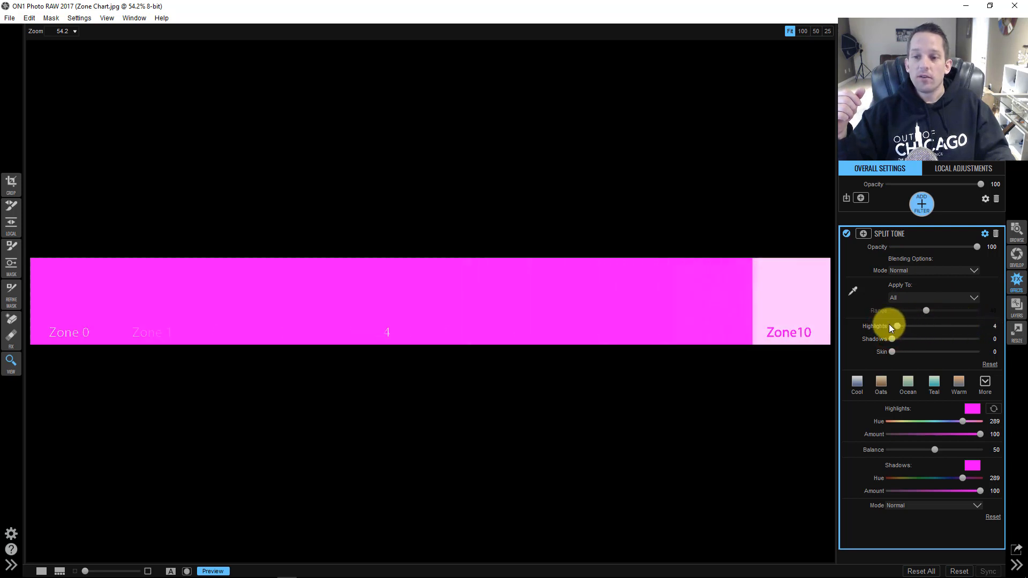
# Set the Split Tone's Apply To to Midtones after previewing highlight protection
pyautogui.moveTo(894, 325); pyautogui.dragTo(977, 326)
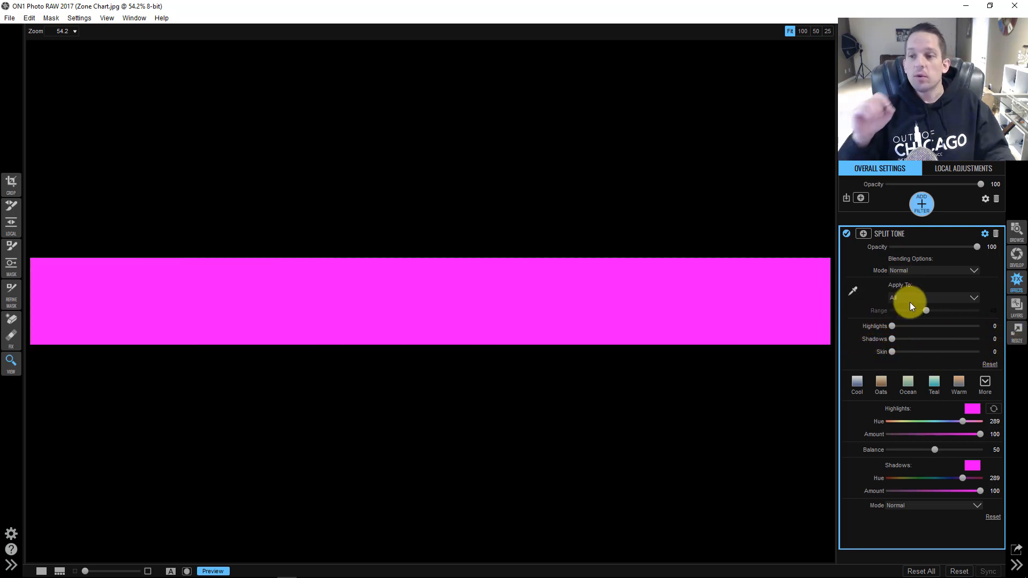
pyautogui.moveTo(910, 300)
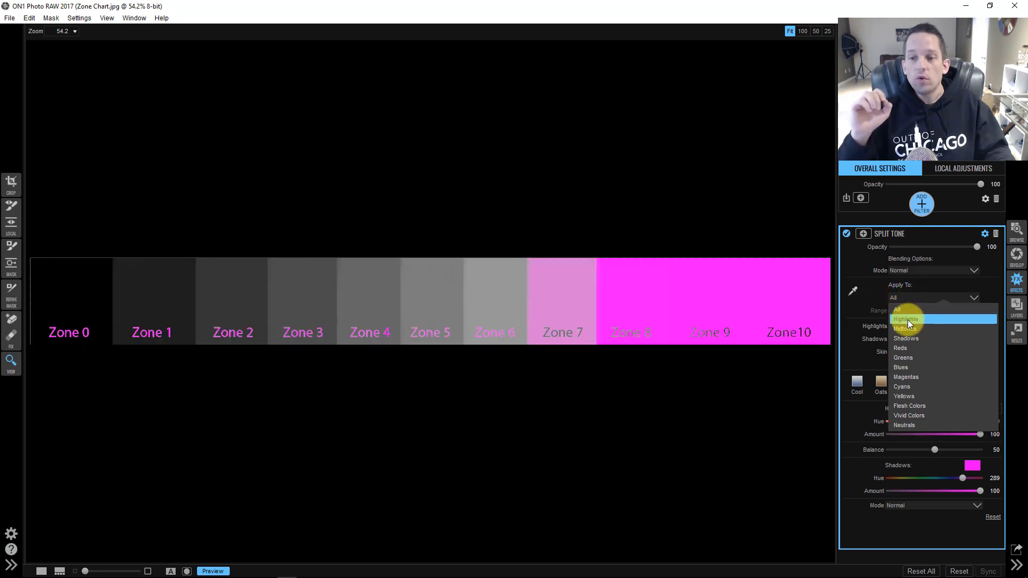
pyautogui.click(906, 329)
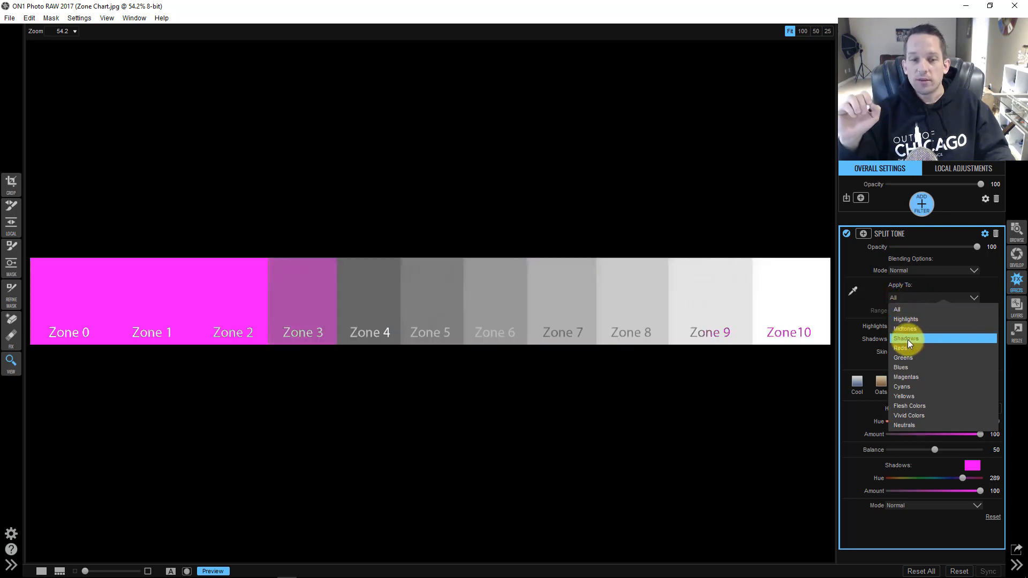
pyautogui.click(906, 329)
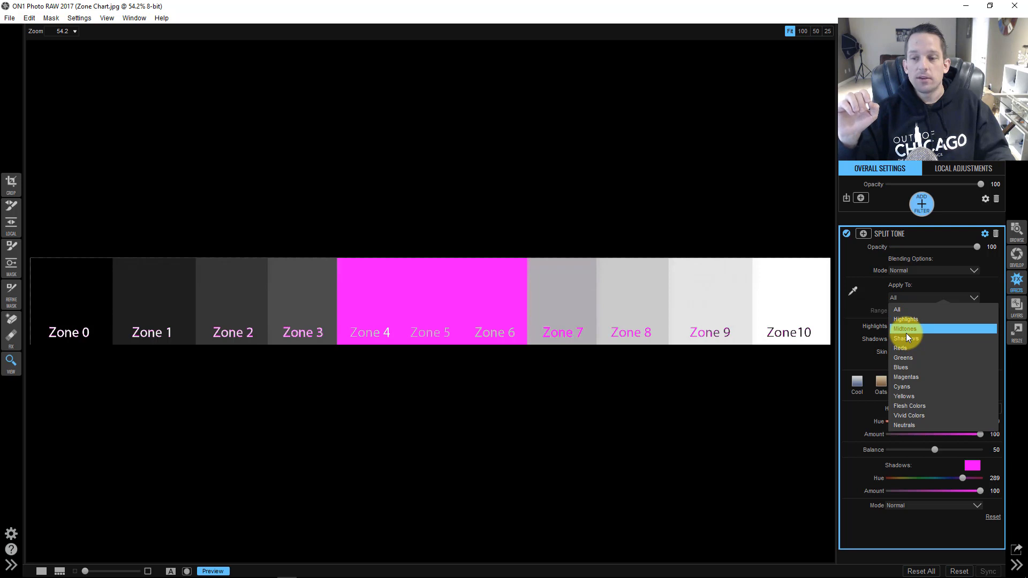
pyautogui.click(905, 329)
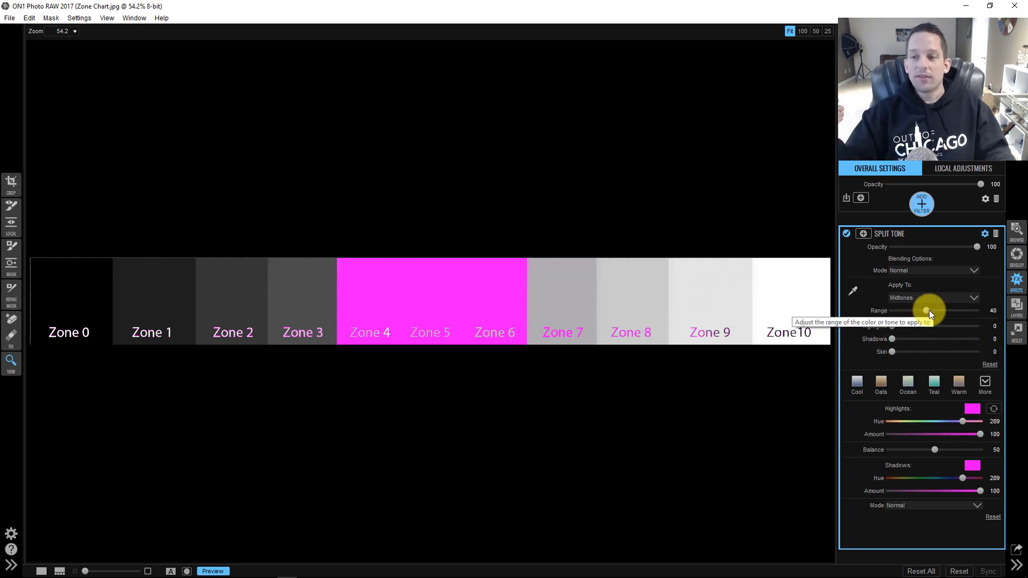
# Adjust Range to about 55 so magenta covers Zones 4–6 and partly tints 3 and 7
pyautogui.moveTo(924, 311); pyautogui.dragTo(974, 310)
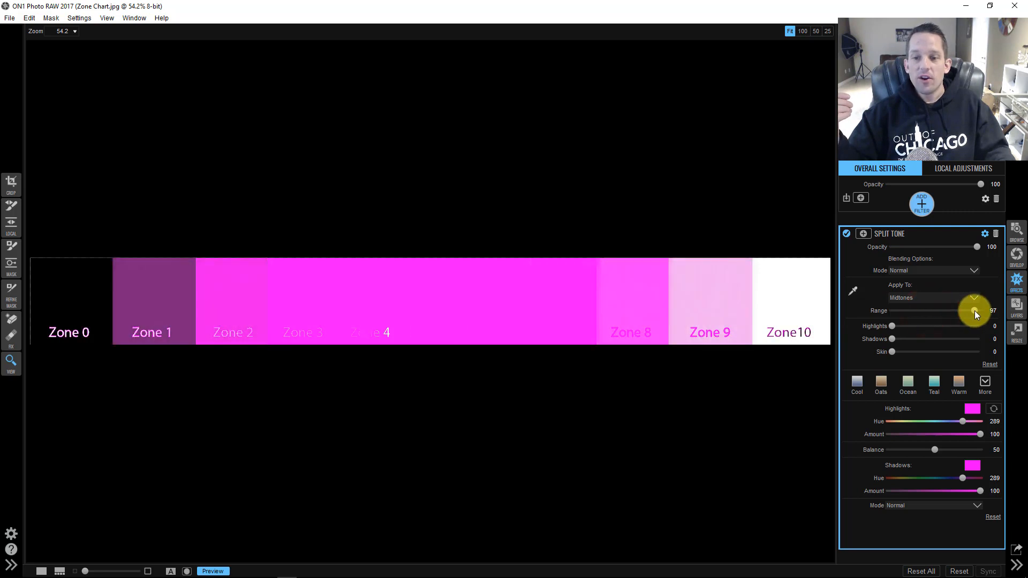
pyautogui.moveTo(973, 311); pyautogui.dragTo(977, 311)
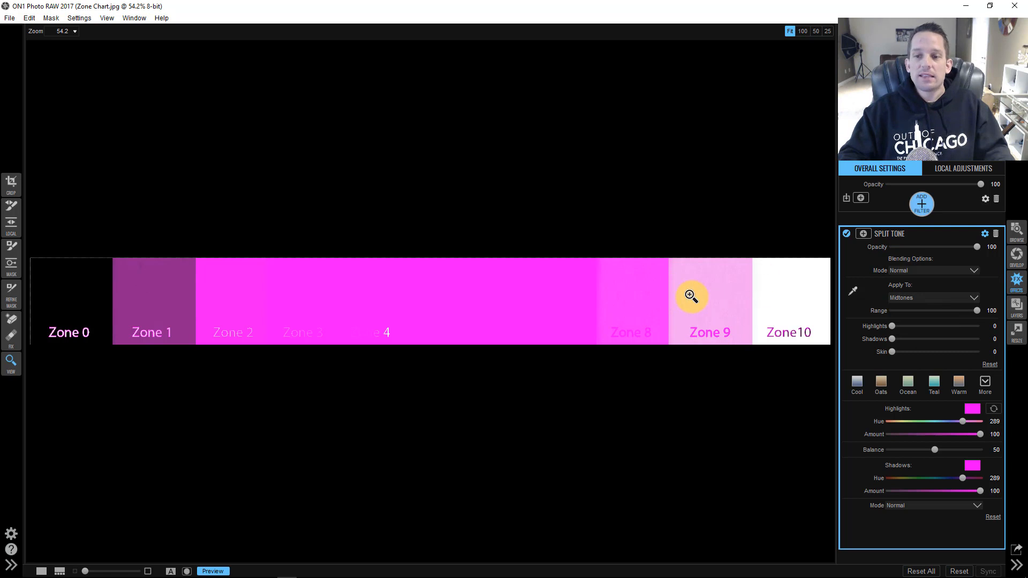
pyautogui.moveTo(210, 303)
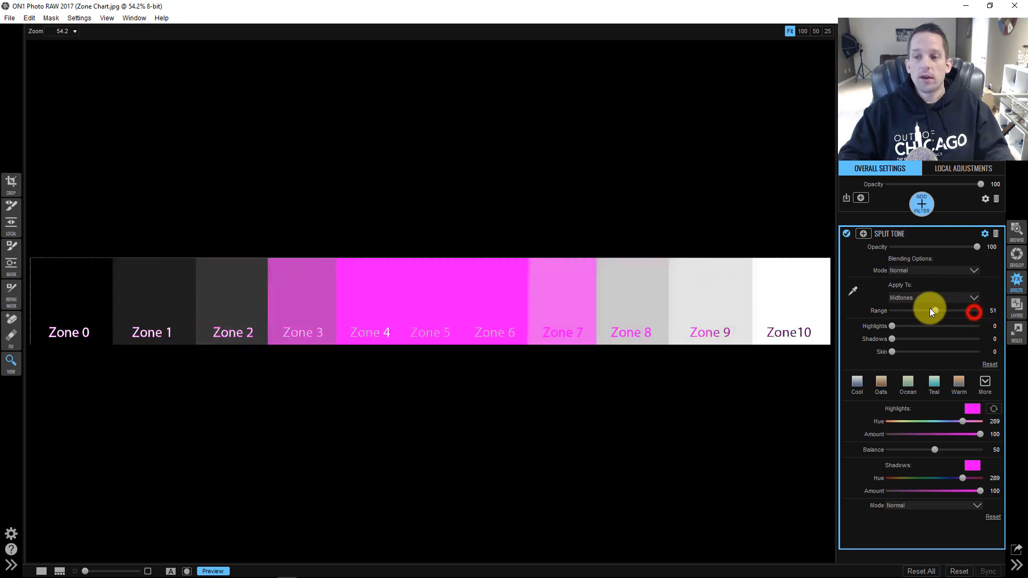
pyautogui.moveTo(974, 310); pyautogui.dragTo(904, 310)
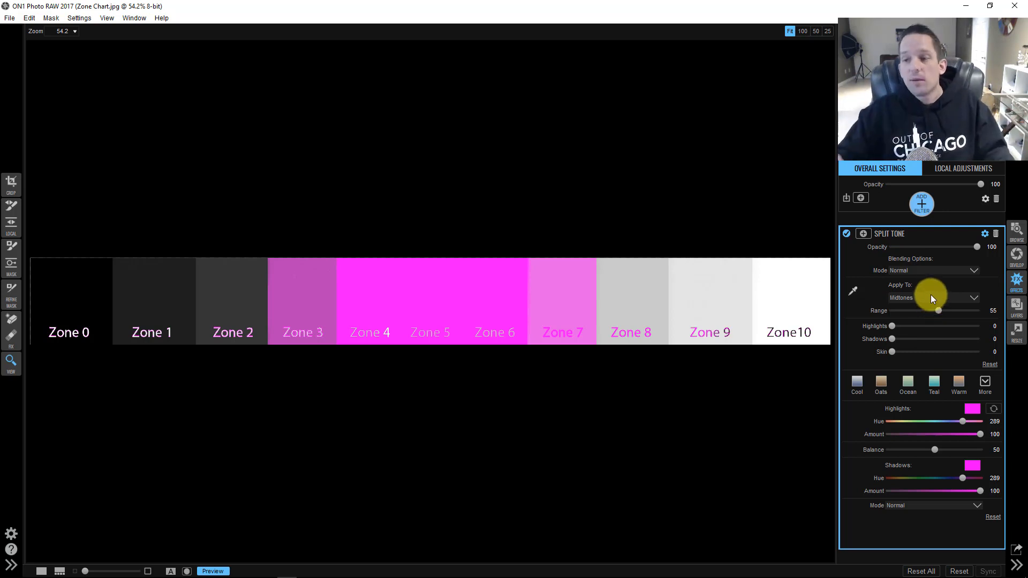
pyautogui.moveTo(931, 297)
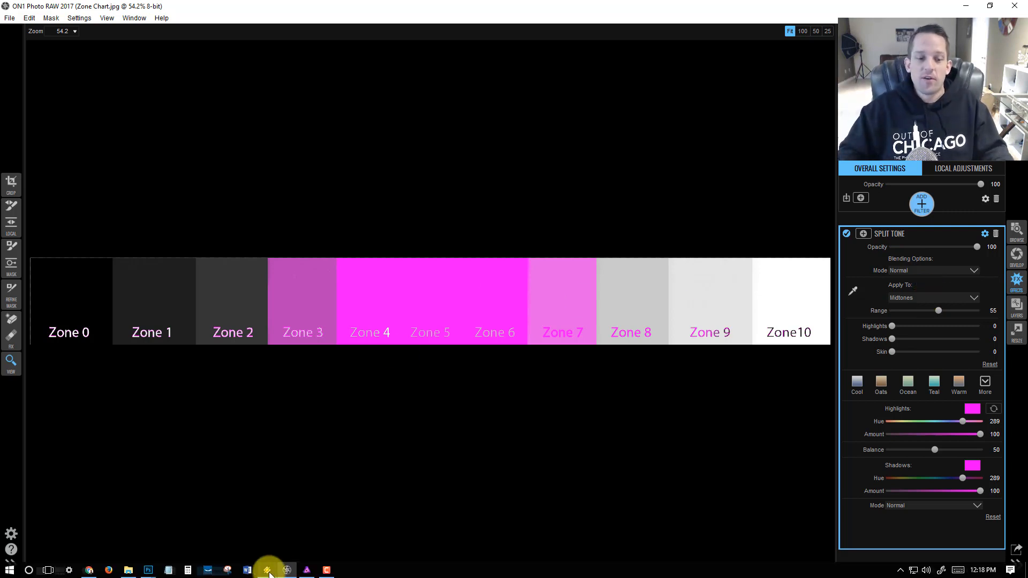
# In Affinity Photo, add a pixel layer and fill it with a custom magenta colour
pyautogui.click(267, 570)
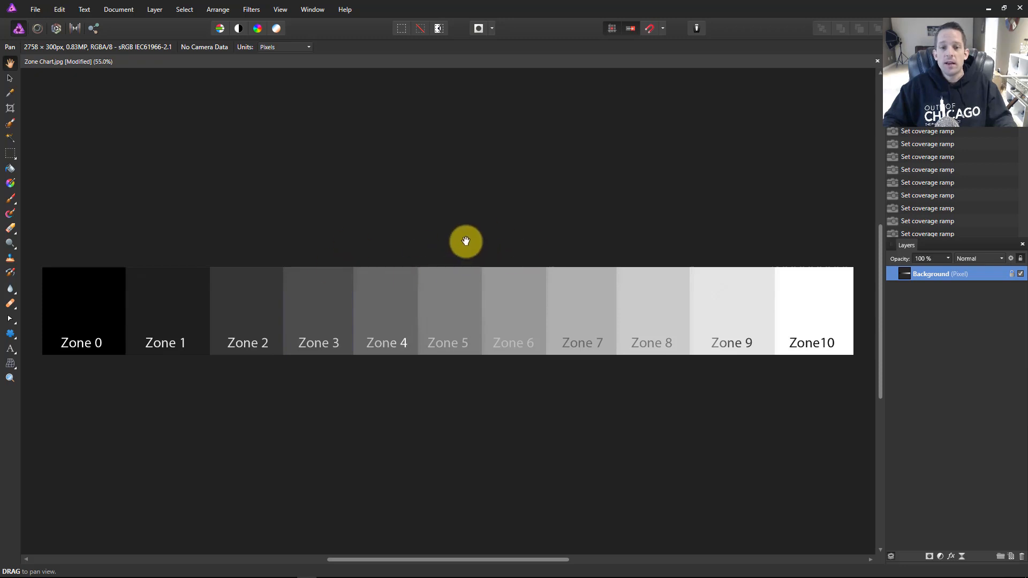
pyautogui.moveTo(937, 458)
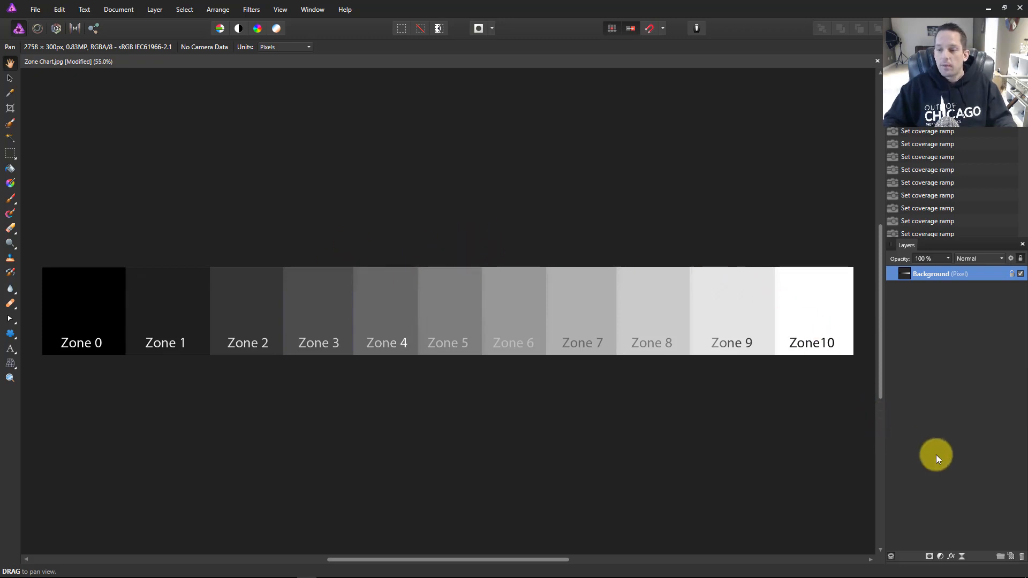
pyautogui.click(1002, 556)
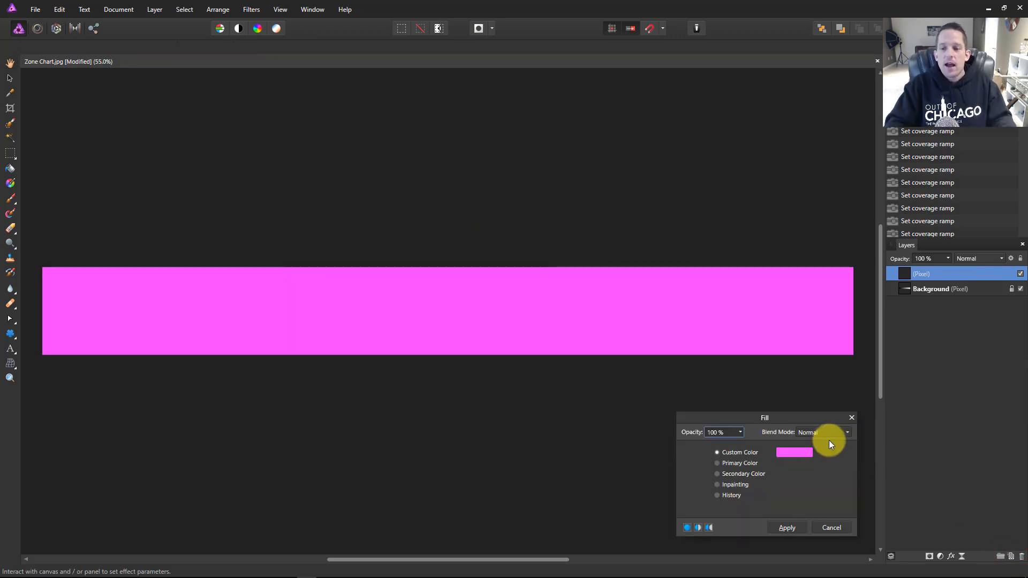
pyautogui.click(794, 452)
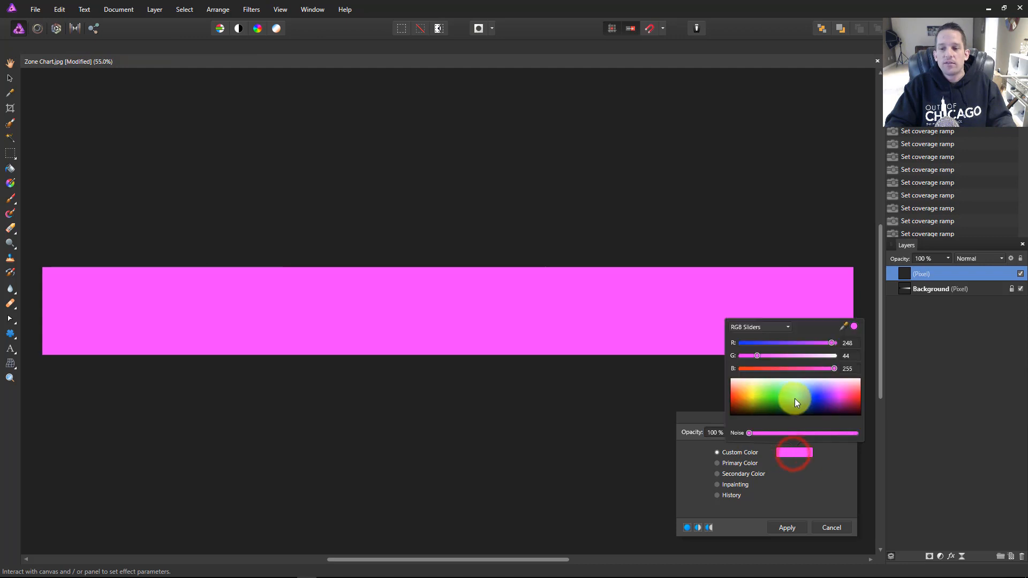
pyautogui.click(816, 395)
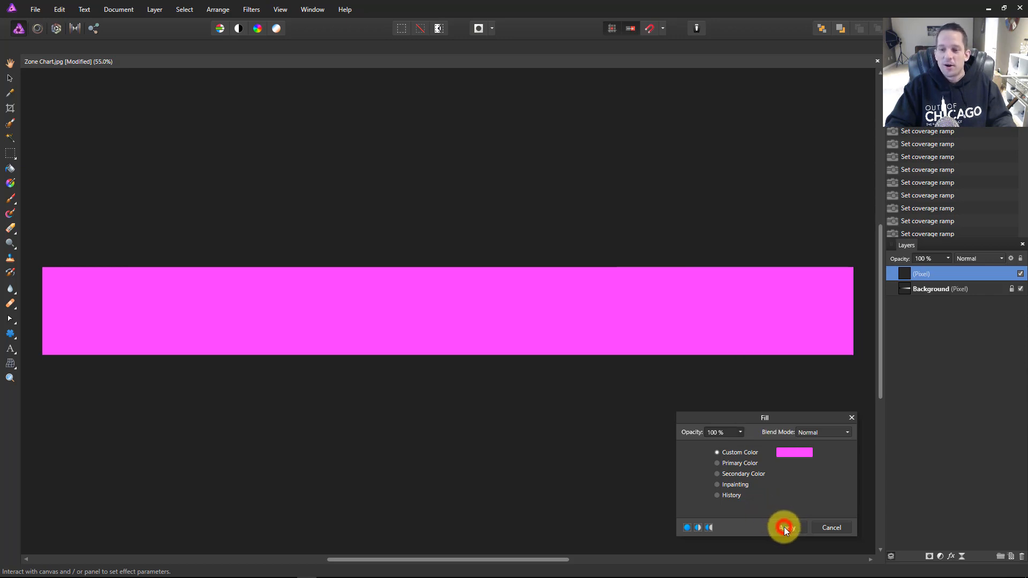
pyautogui.click(785, 528)
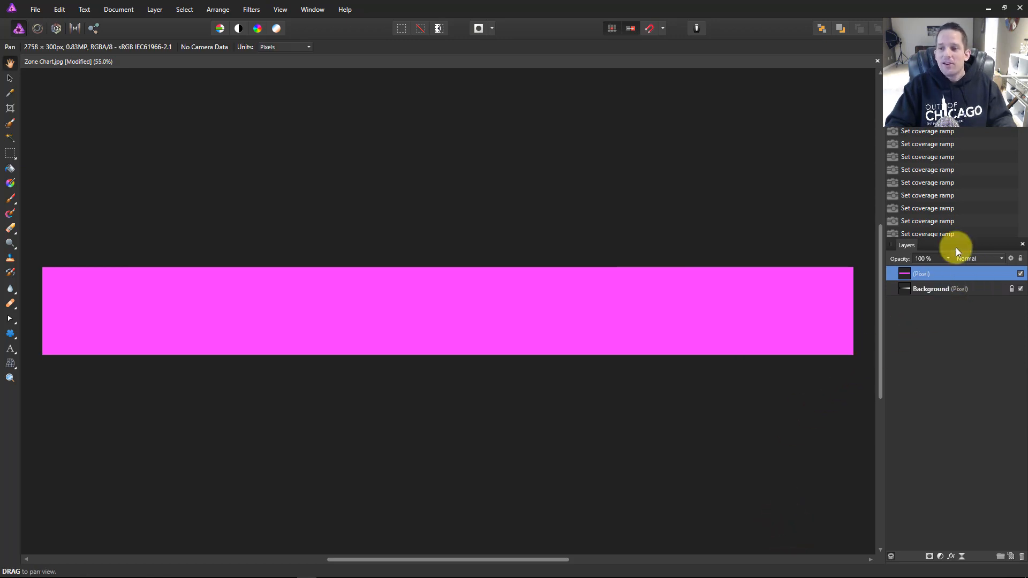
# Bring up the magenta layer's Blend Options and move the dialog above the chart
pyautogui.doubleClick(925, 273)
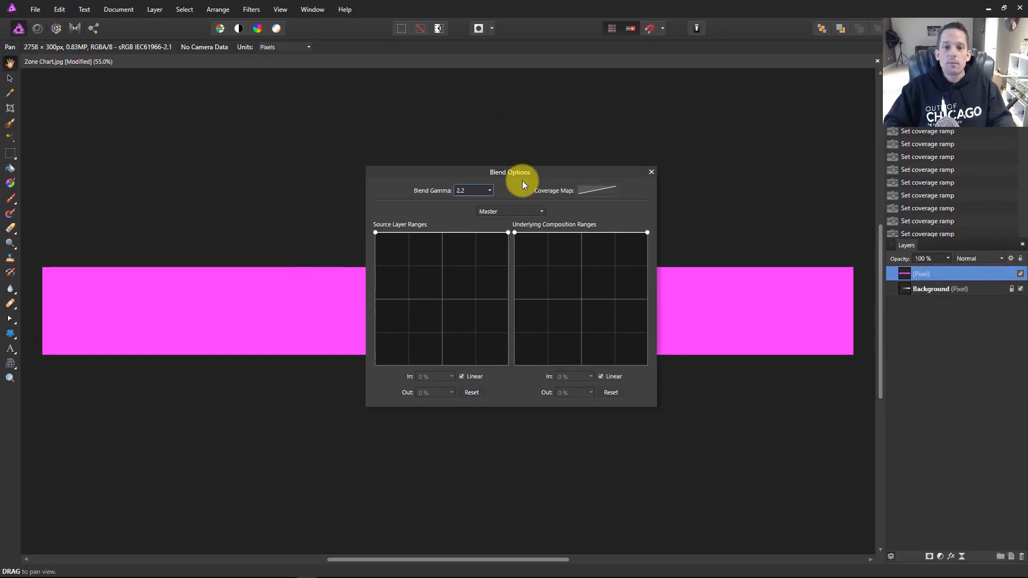
pyautogui.moveTo(510, 171); pyautogui.dragTo(461, 31)
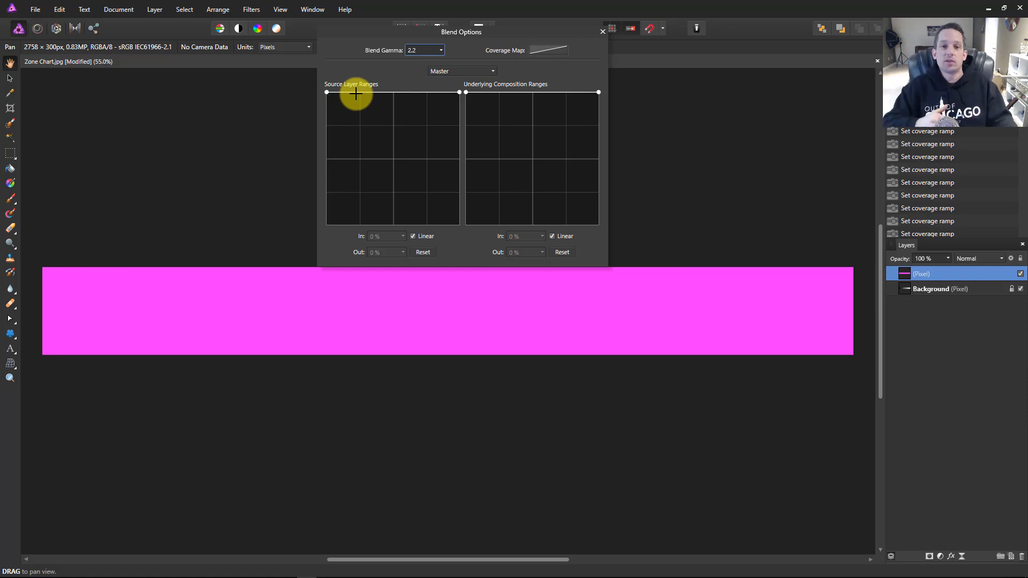
pyautogui.moveTo(527, 183)
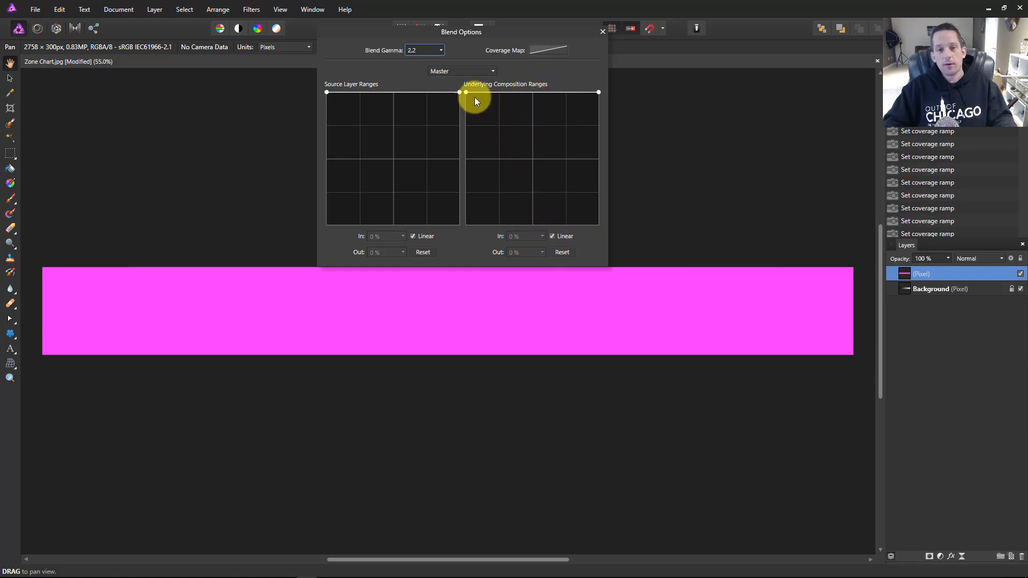
# Shape the Underlying Composition Range with a node at 76% In, 0% Out so Zones 8–10 stay gray
pyautogui.moveTo(466, 93); pyautogui.dragTo(466, 119)
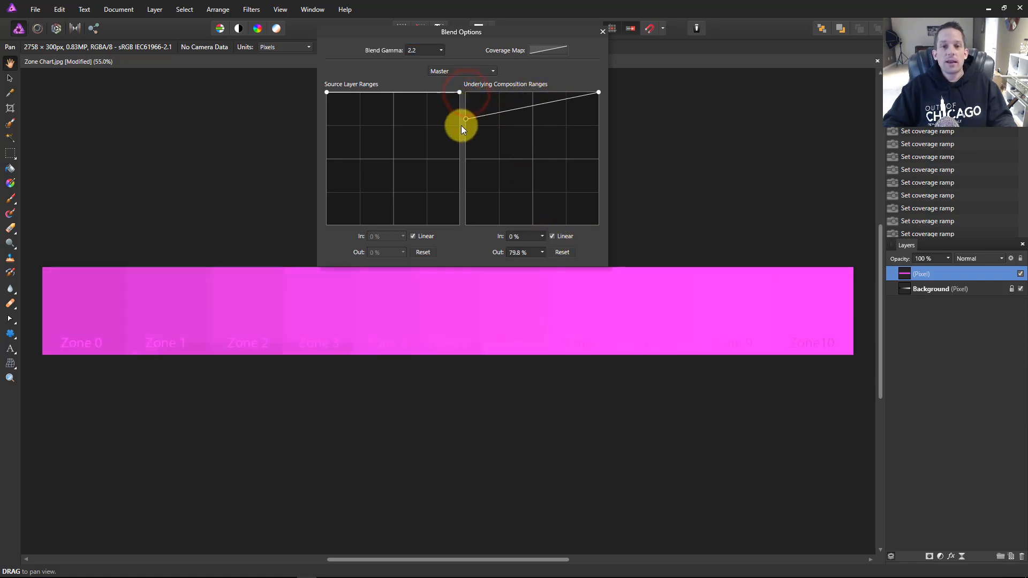
pyautogui.moveTo(459, 119); pyautogui.dragTo(466, 194)
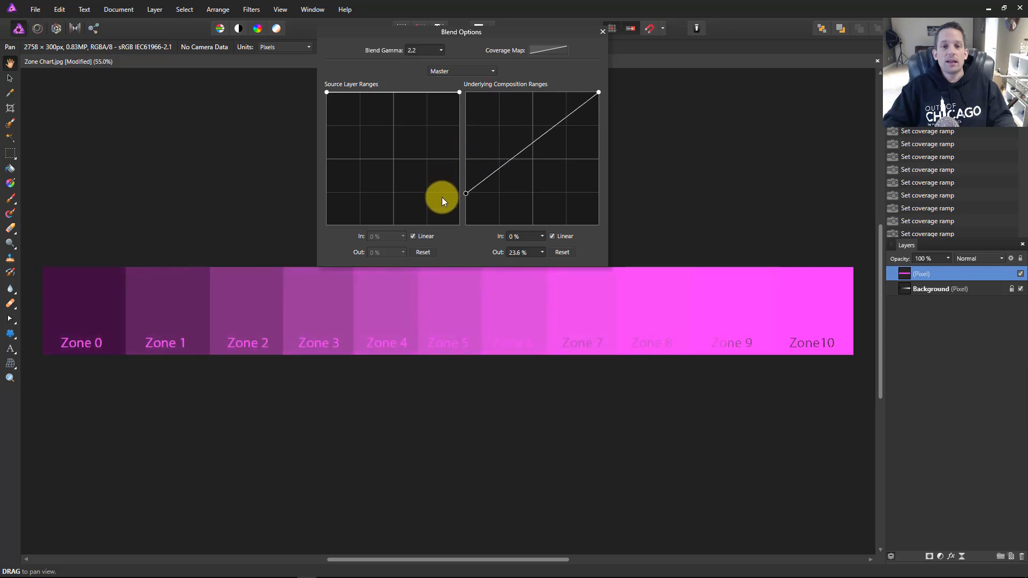
pyautogui.moveTo(466, 194); pyautogui.dragTo(466, 225)
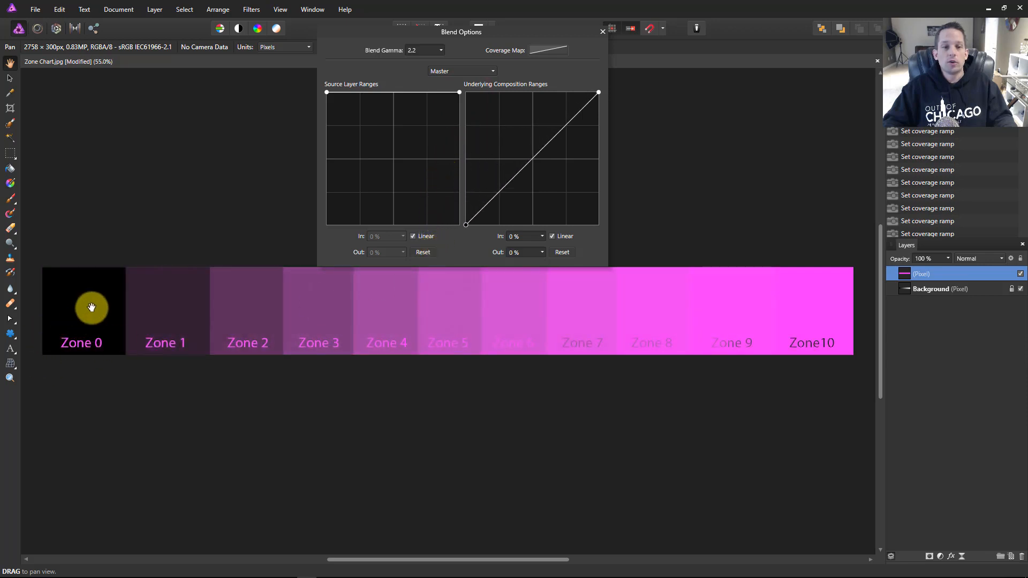
pyautogui.moveTo(557, 159)
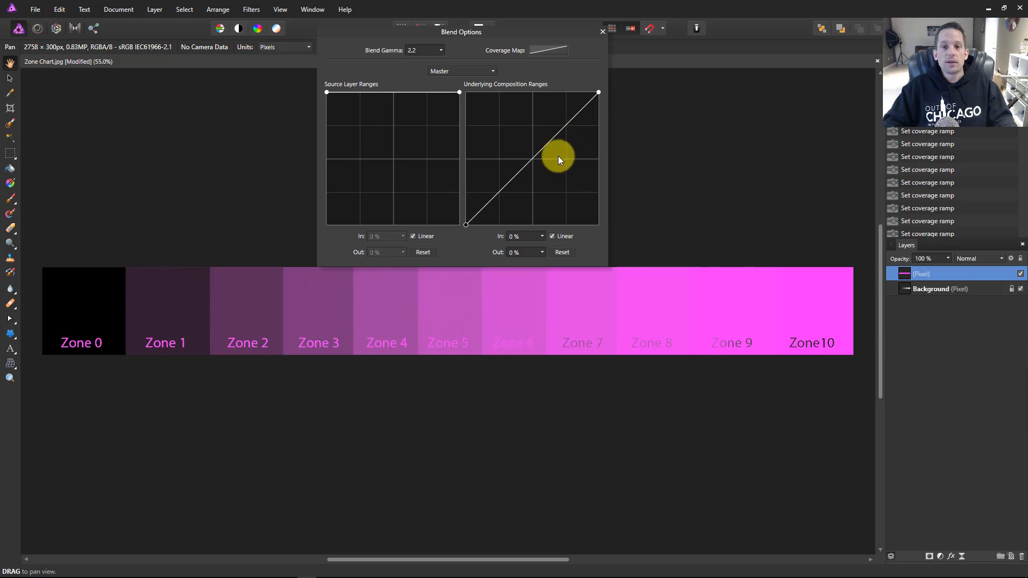
pyautogui.moveTo(557, 160); pyautogui.dragTo(598, 92)
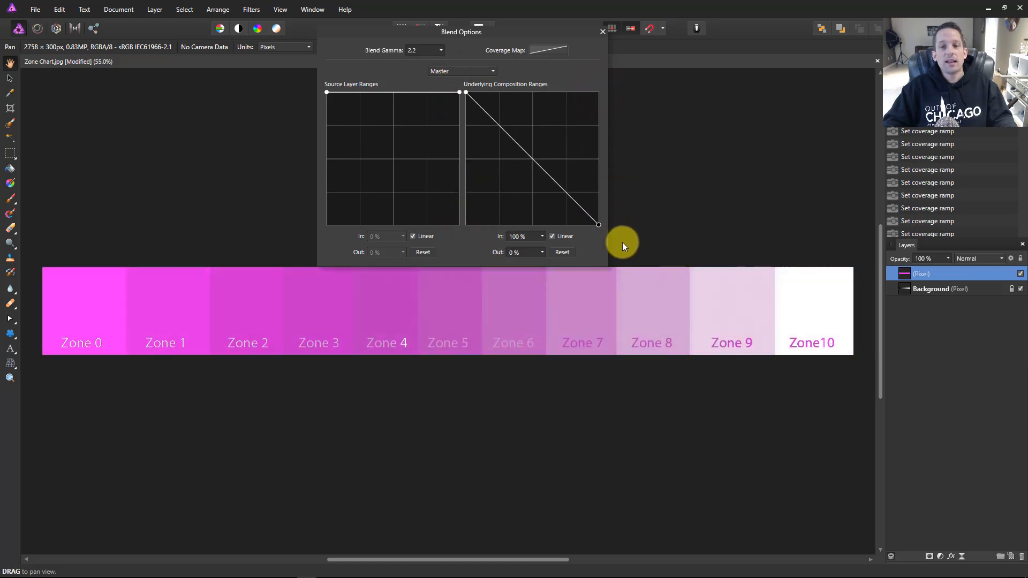
pyautogui.moveTo(599, 225)
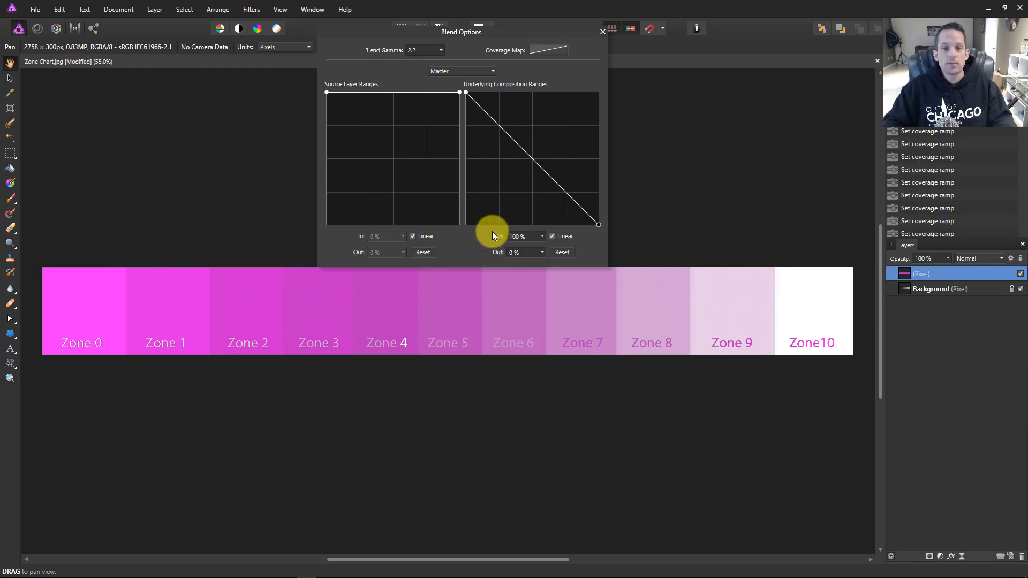
pyautogui.moveTo(596, 224); pyautogui.dragTo(598, 92)
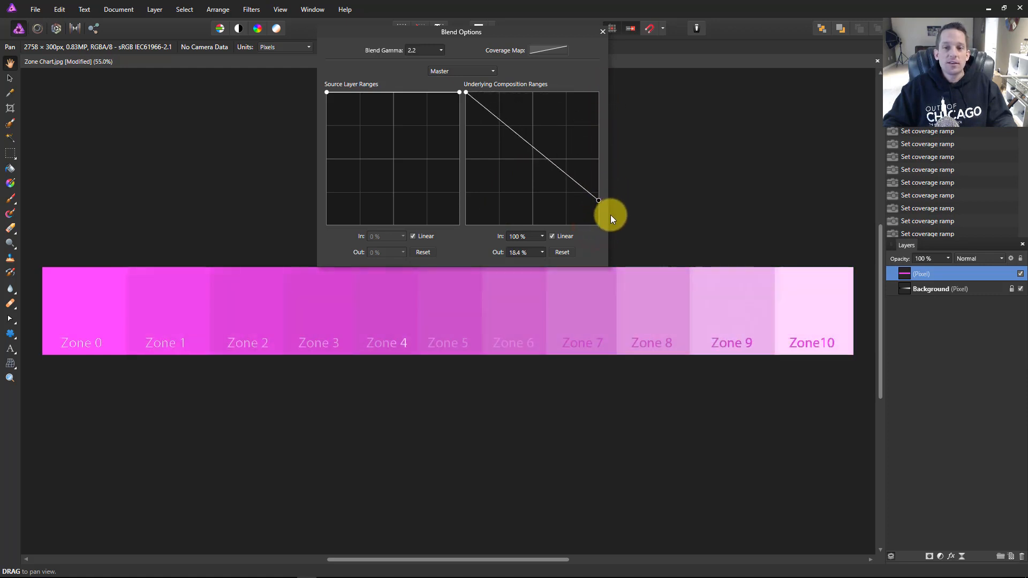
pyautogui.moveTo(598, 200); pyautogui.dragTo(567, 197)
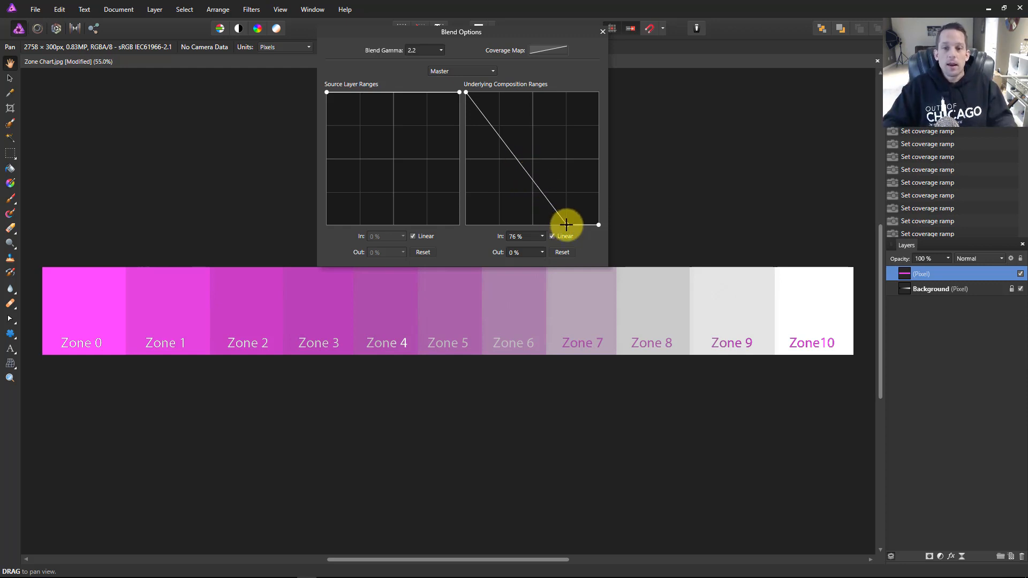
# Shape the Underlying Composition Ranges into a zigzag so magenta stays full on Zones 0, 5, 10 and dips on 1–2 and 7–8
pyautogui.moveTo(566, 224); pyautogui.dragTo(587, 93)
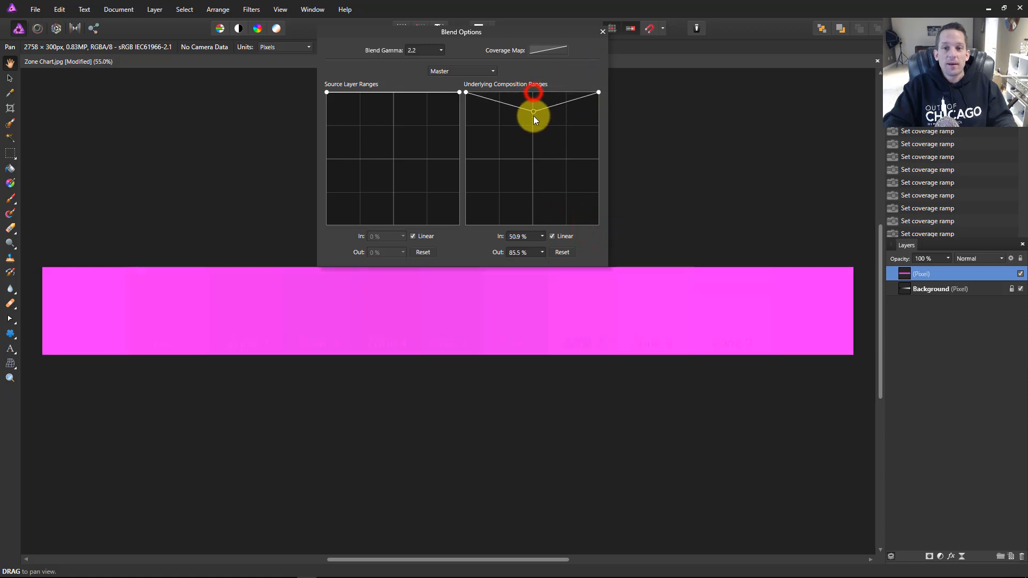
pyautogui.moveTo(533, 117); pyautogui.dragTo(533, 223)
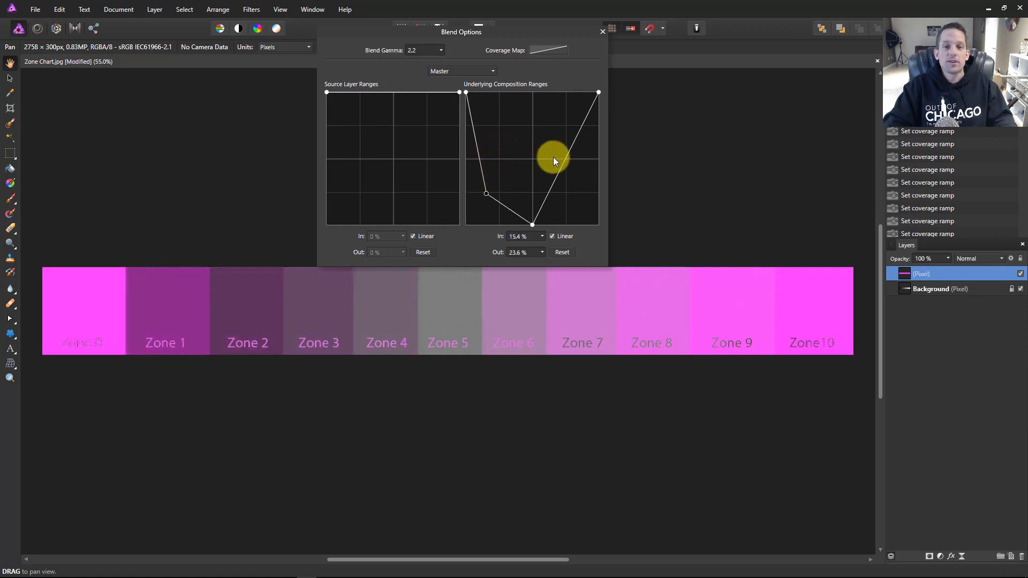
pyautogui.moveTo(553, 161); pyautogui.dragTo(580, 200)
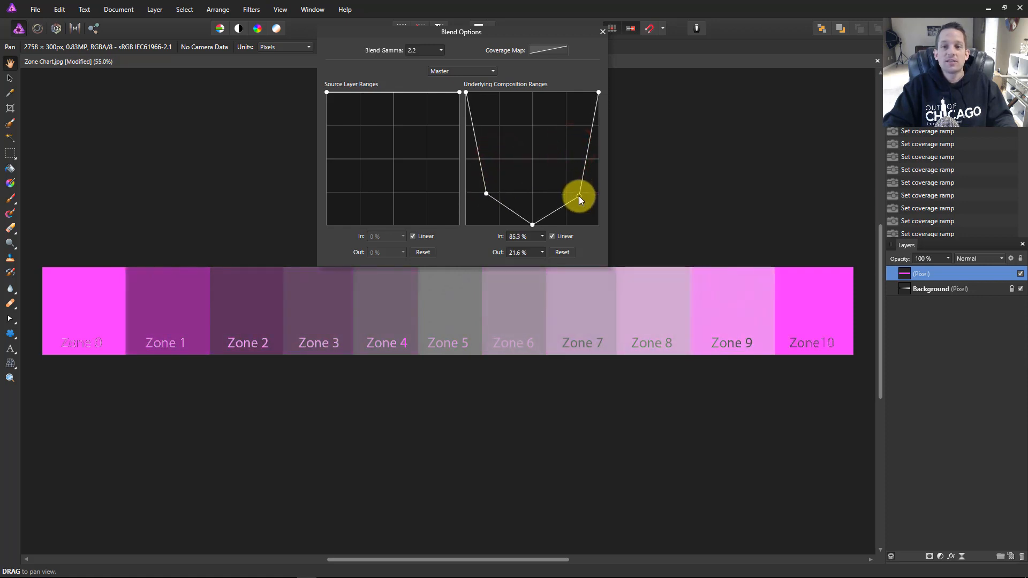
pyautogui.moveTo(580, 200); pyautogui.dragTo(580, 196)
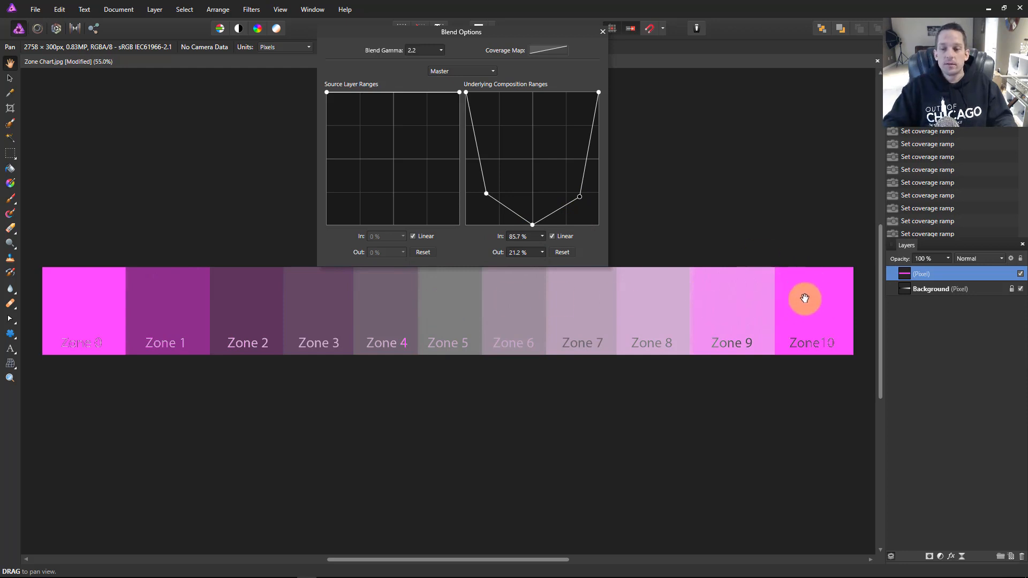
pyautogui.moveTo(794, 283)
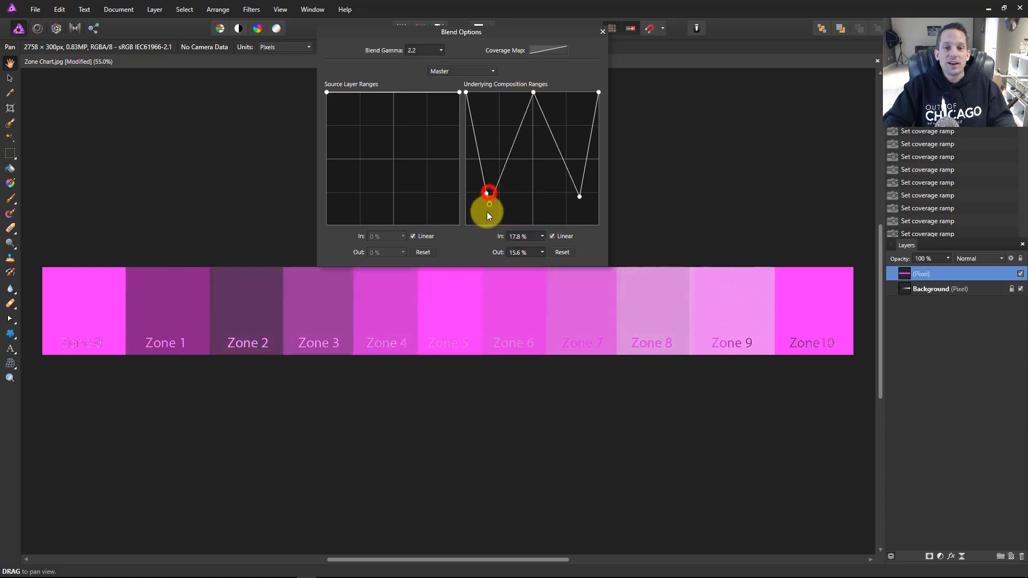
# Push the range nodes down to drop magenta entirely around Zones 2 and 7, leaving a little on Zone 8
pyautogui.moveTo(490, 192); pyautogui.dragTo(485, 229)
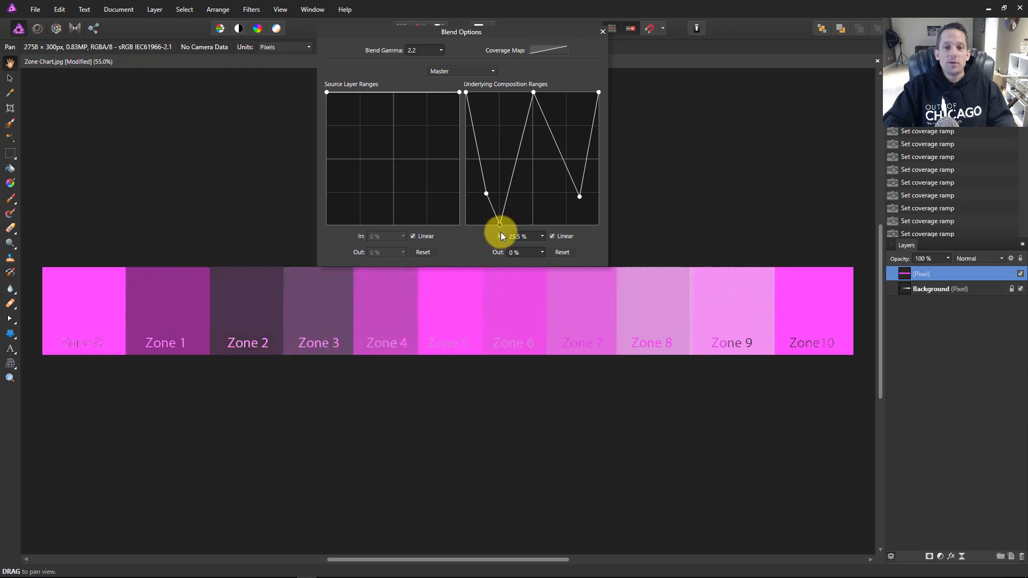
pyautogui.moveTo(498, 223); pyautogui.dragTo(565, 225)
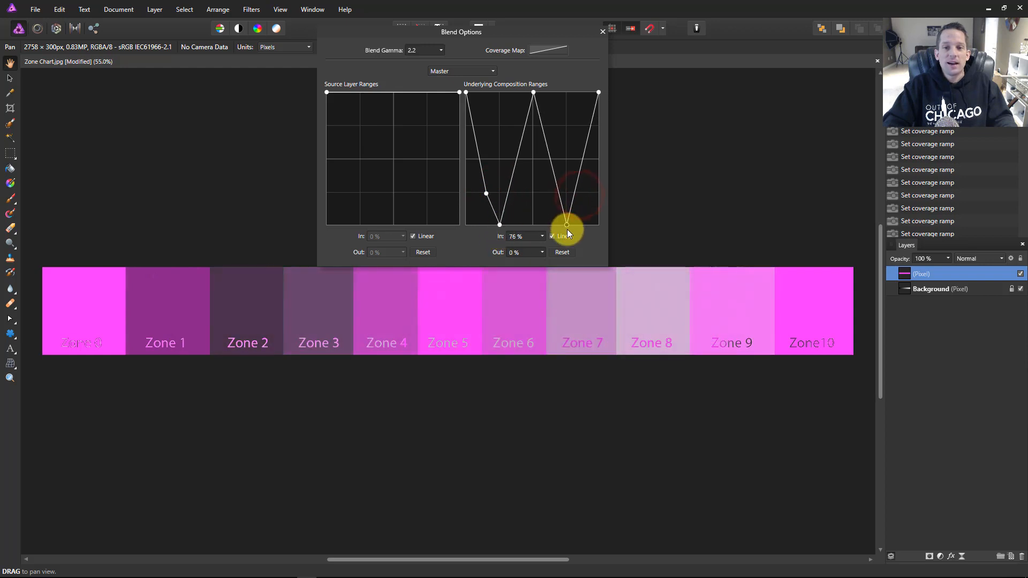
pyautogui.moveTo(566, 225); pyautogui.dragTo(491, 197)
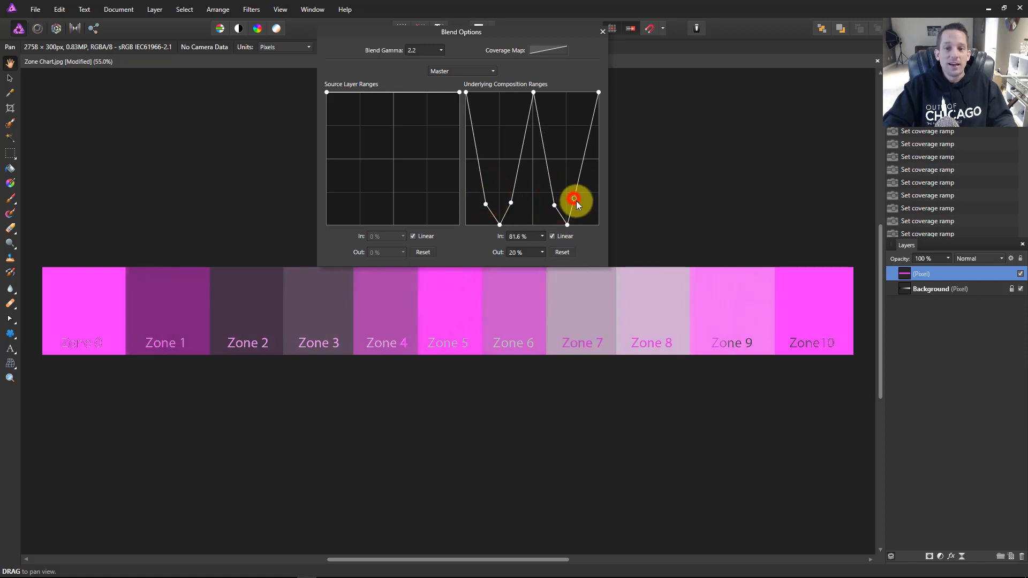
pyautogui.moveTo(574, 199); pyautogui.dragTo(579, 190)
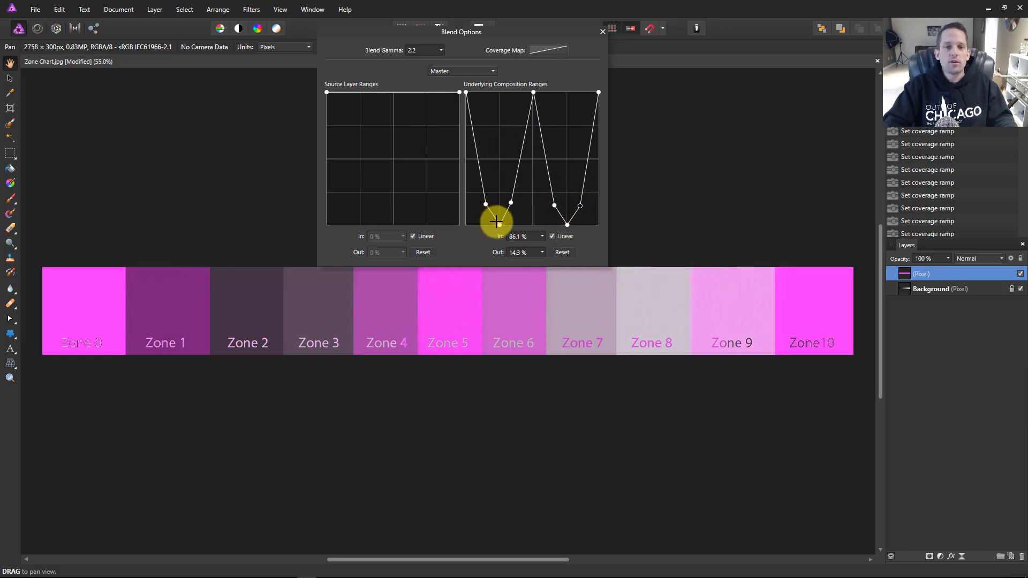
# Delete the remaining range nodes so the graph is flat at 100% and magenta covers the whole chart
pyautogui.moveTo(485, 222); pyautogui.dragTo(510, 203)
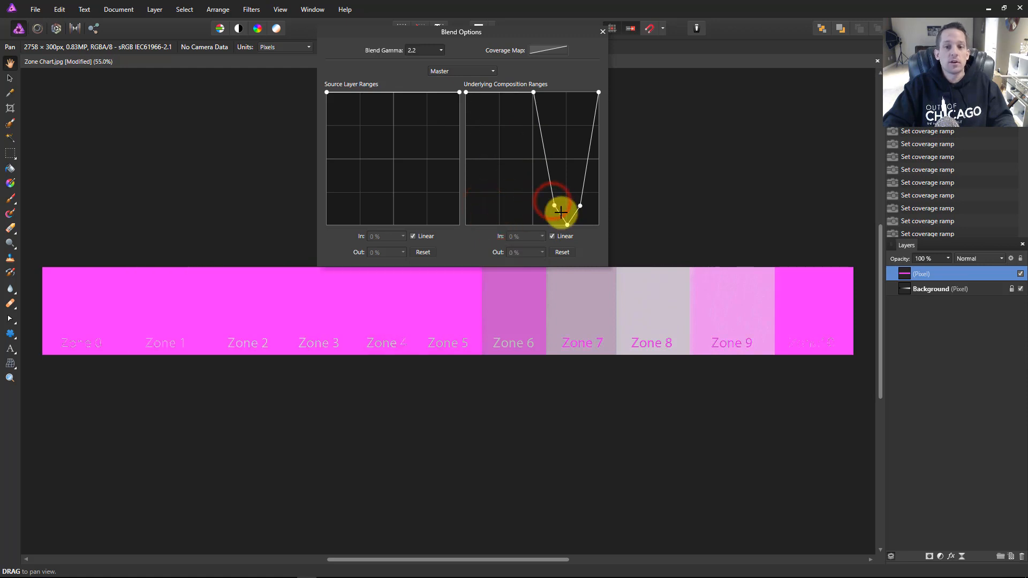
pyautogui.moveTo(560, 211); pyautogui.dragTo(556, 207)
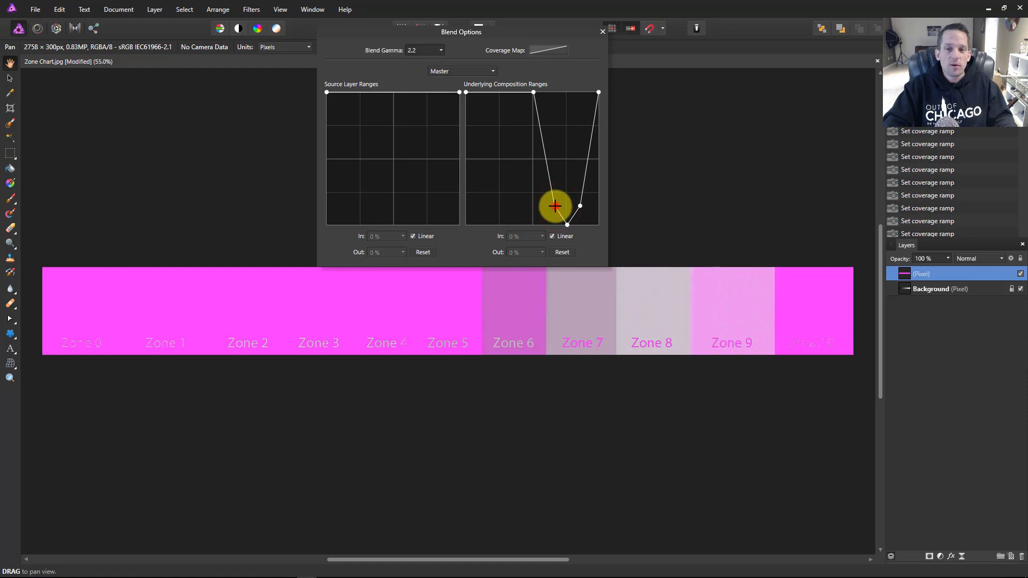
pyautogui.moveTo(554, 207); pyautogui.dragTo(579, 207)
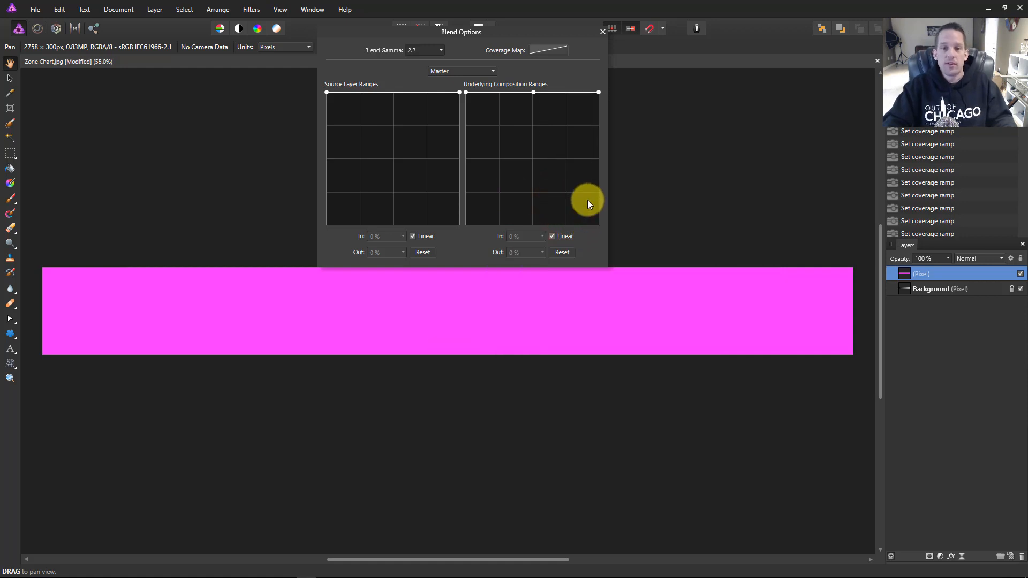
pyautogui.moveTo(544, 149)
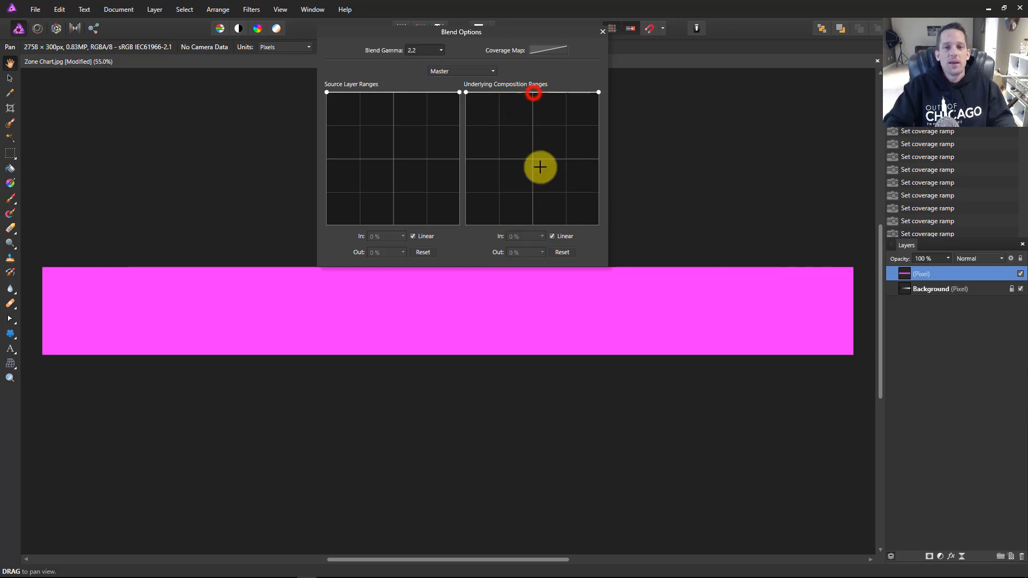
# Turn off Linear for a smooth curve and experiment with the midtone node, ending back at full magenta
pyautogui.click(553, 236)
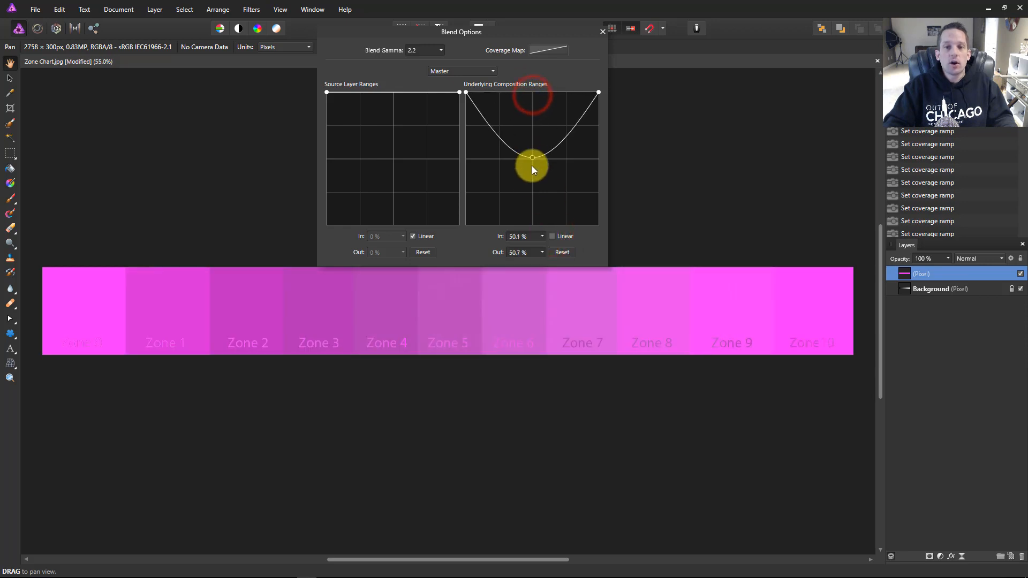
pyautogui.moveTo(532, 158); pyautogui.dragTo(532, 209)
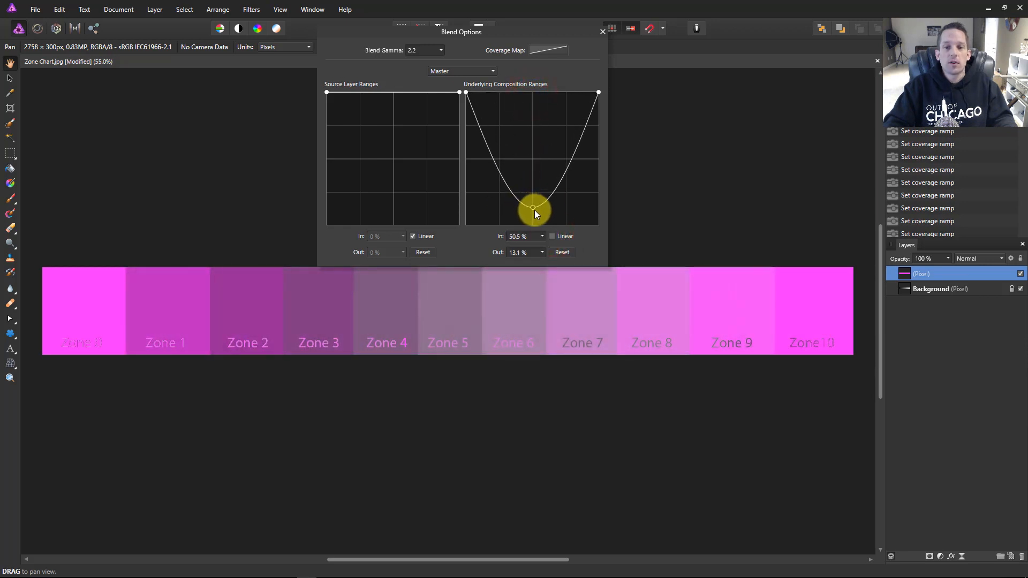
pyautogui.moveTo(534, 209); pyautogui.dragTo(532, 199)
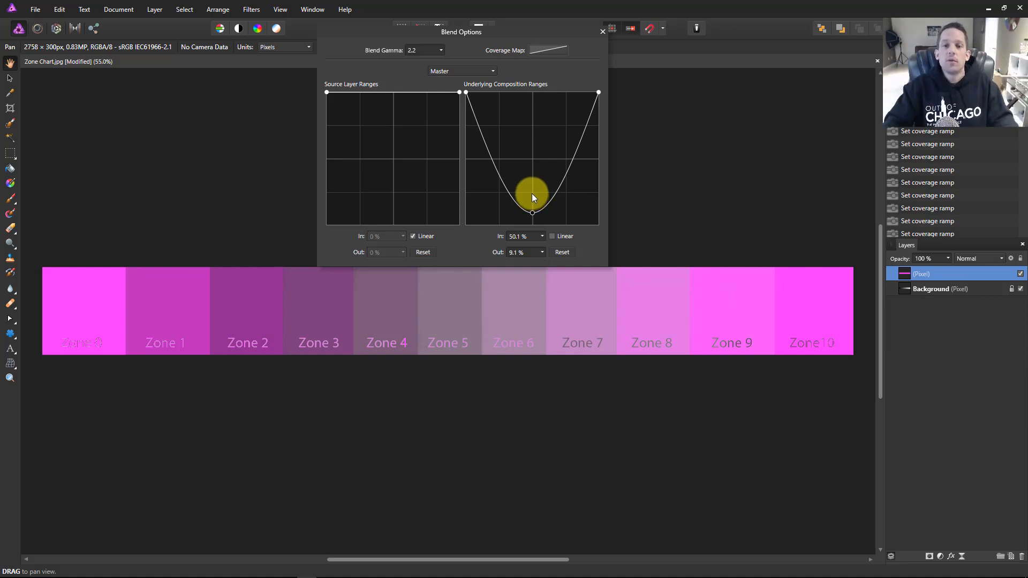
pyautogui.moveTo(532, 197); pyautogui.dragTo(532, 213)
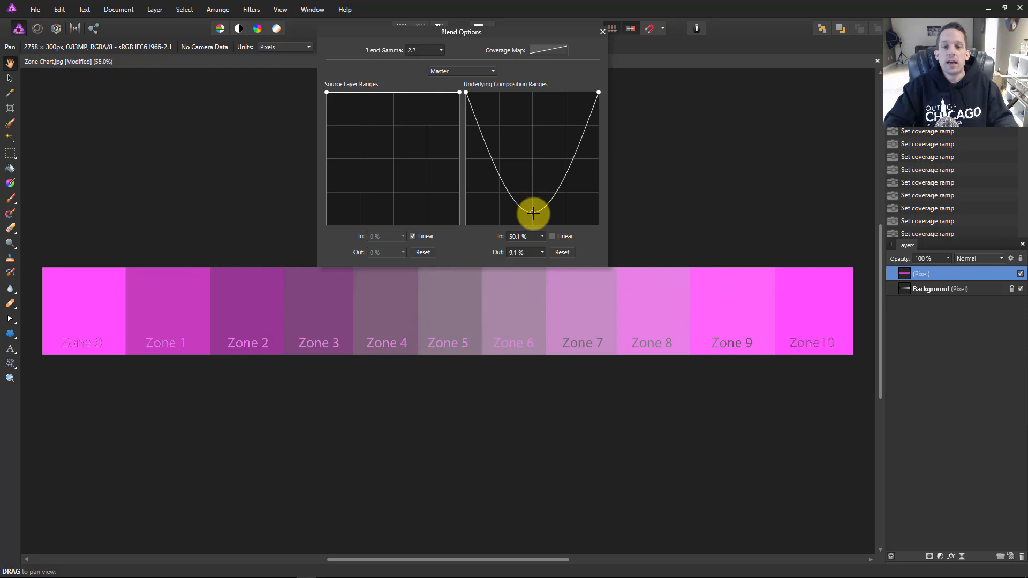
pyautogui.moveTo(532, 213); pyautogui.dragTo(533, 226)
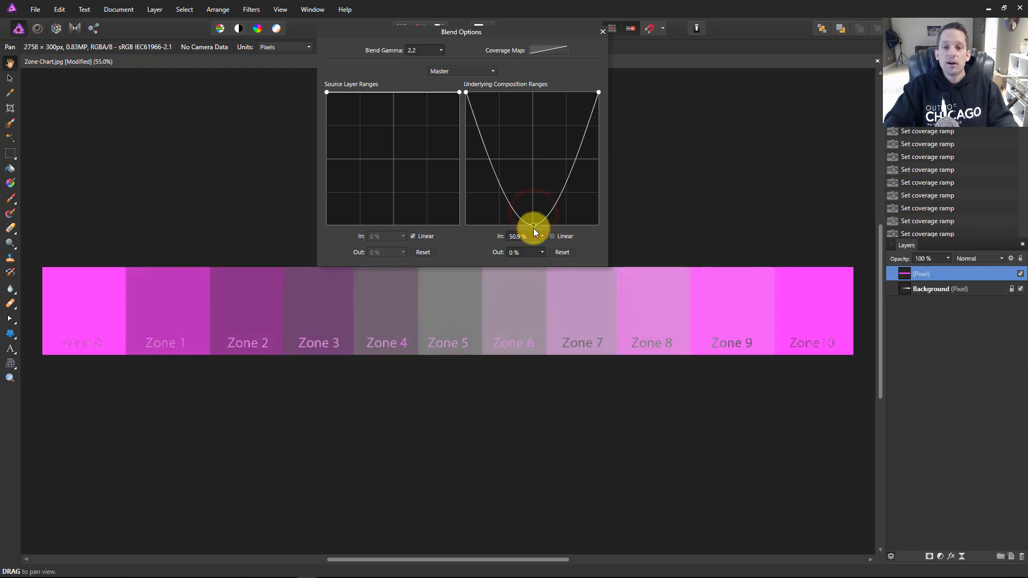
pyautogui.moveTo(533, 226); pyautogui.dragTo(534, 92)
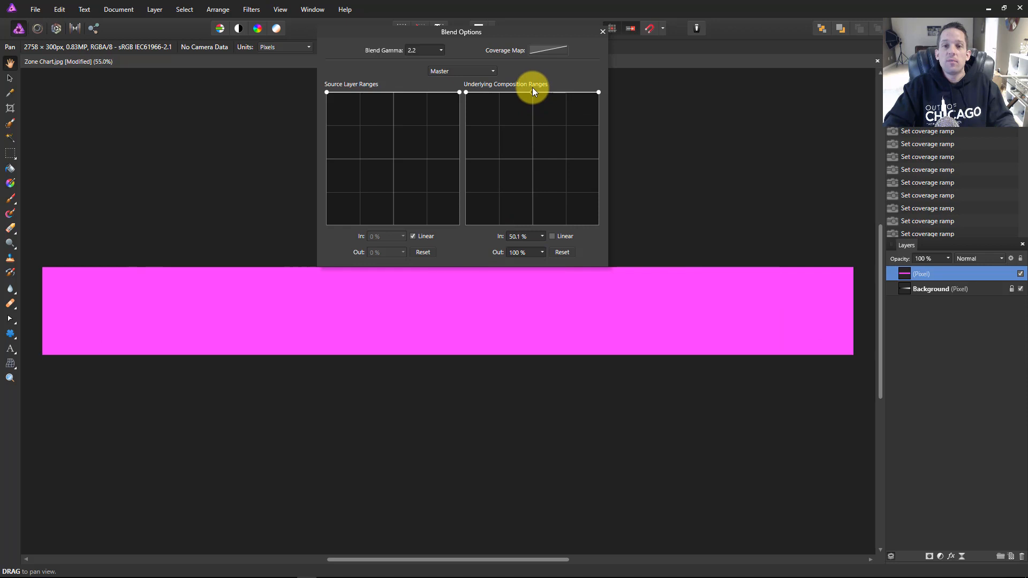
# Form a bell curve peaking at 50% that reaches 0% near both ends, clearing magenta from Zones 0–1 and 9–10
pyautogui.moveTo(531, 92); pyautogui.dragTo(466, 224)
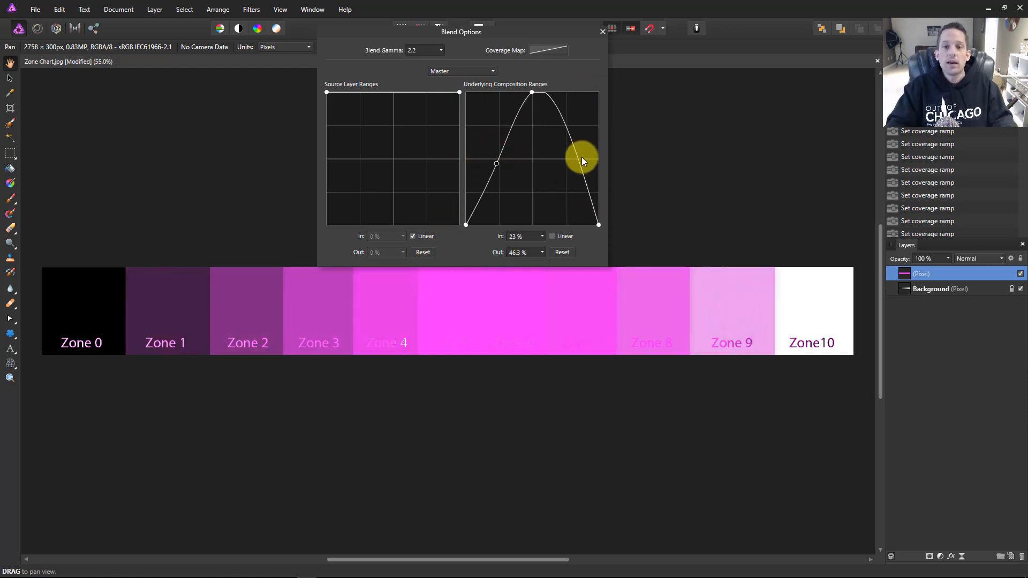
pyautogui.moveTo(582, 161); pyautogui.dragTo(565, 170)
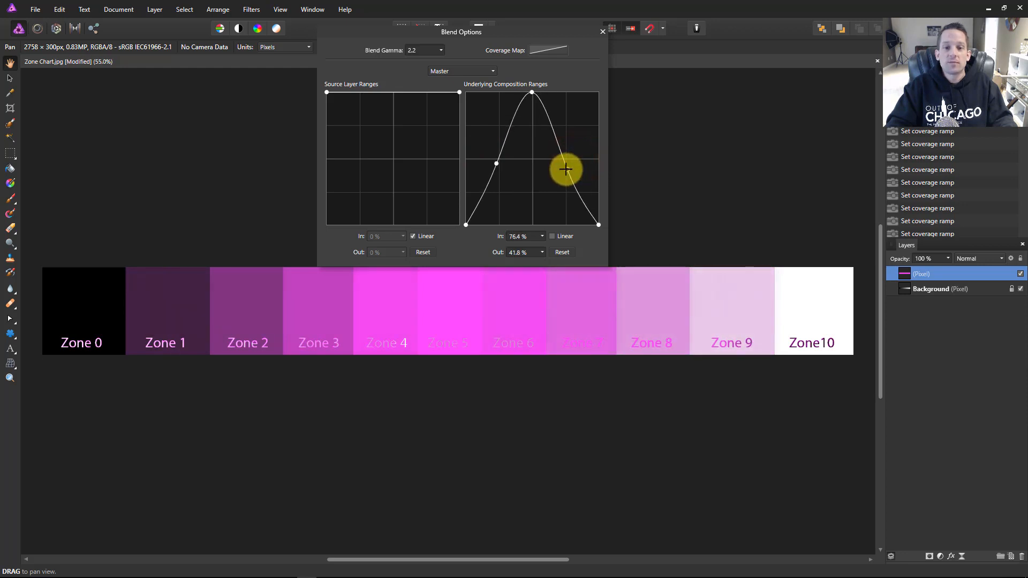
pyautogui.moveTo(564, 169); pyautogui.dragTo(473, 226)
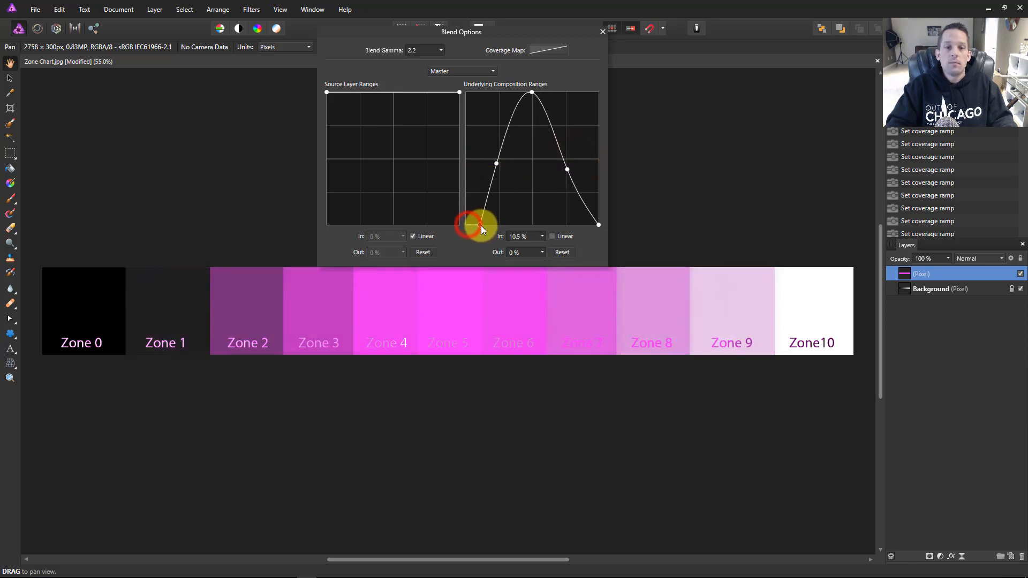
pyautogui.moveTo(473, 226); pyautogui.dragTo(597, 226)
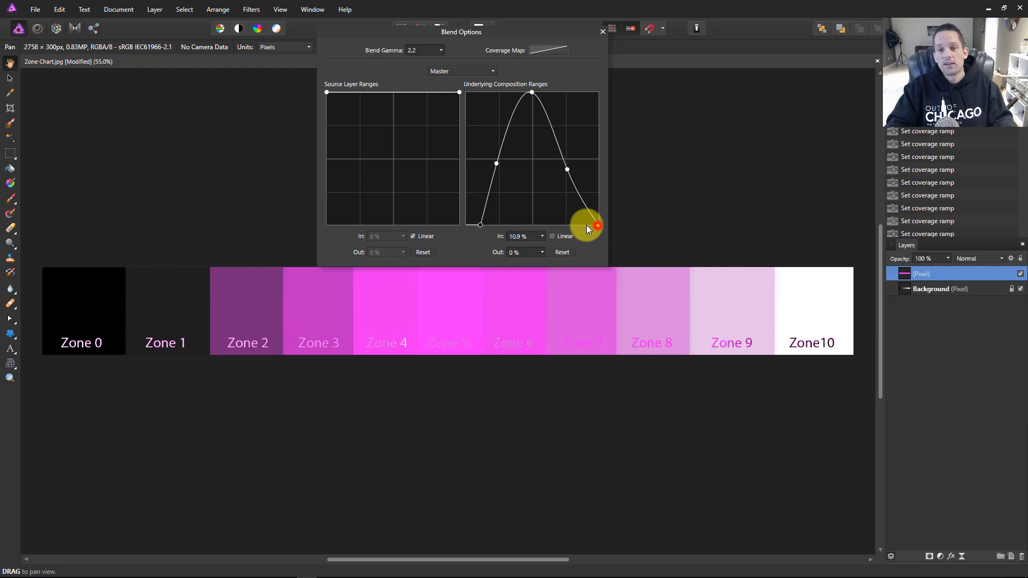
pyautogui.moveTo(590, 226); pyautogui.dragTo(584, 223)
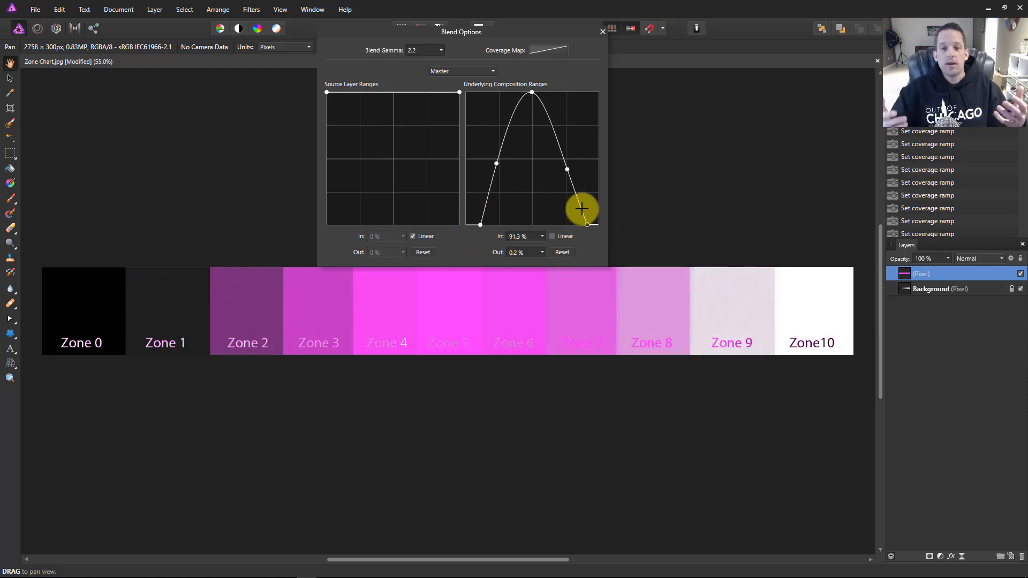